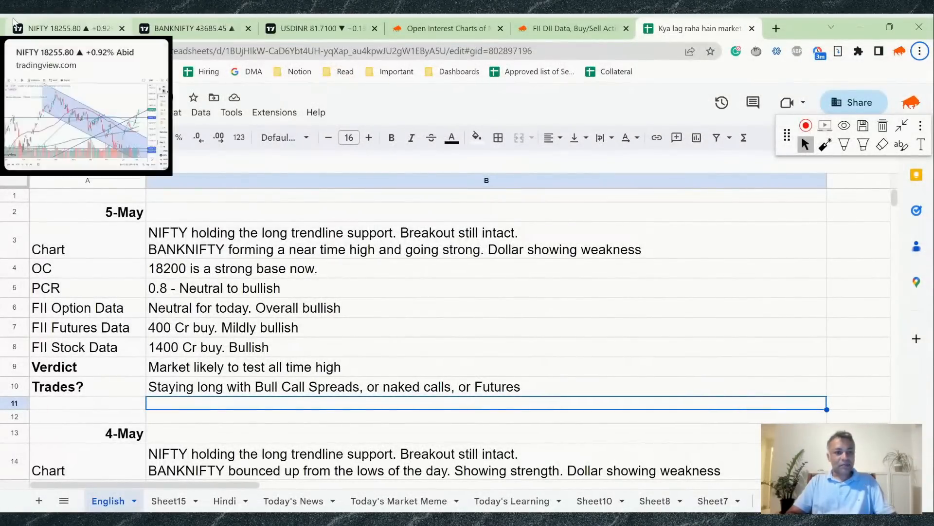
Switch from the Google Sheets verdict notes to the NIFTY daily chart
{"action": "left_click", "coordinate": [60, 28]}
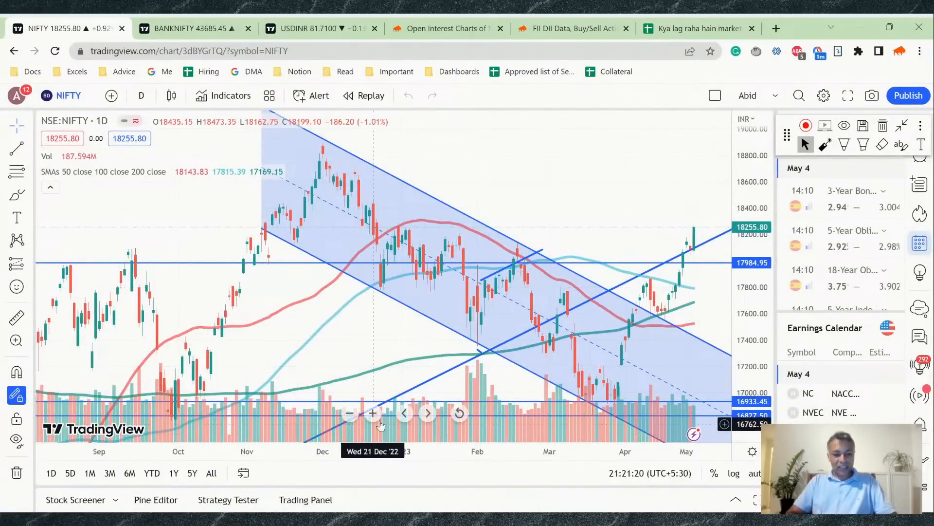
Draw a blue upward path and a red downside path with a crossed circle after the latest candle
{"action": "left_click", "coordinate": [373, 413]}
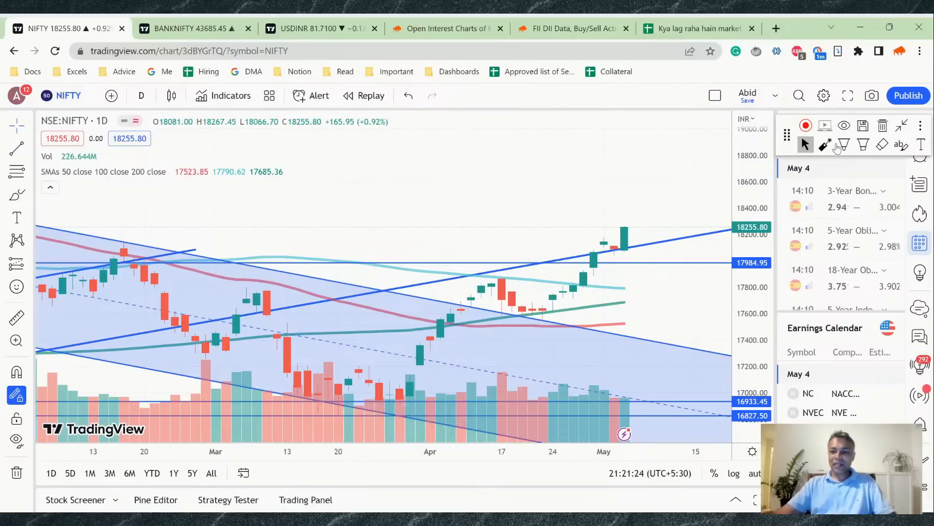
{"action": "left_click", "coordinate": [843, 144]}
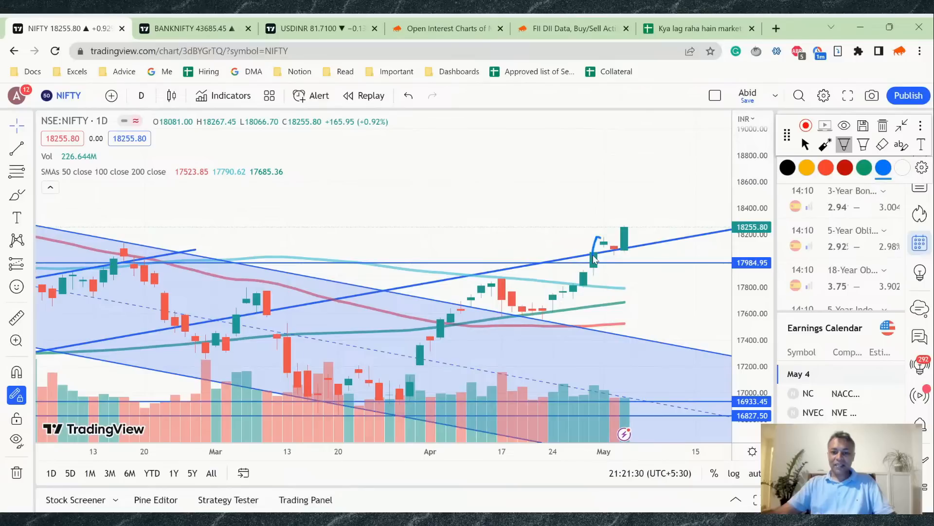
{"action": "left_click_drag", "start_coordinate": [601, 244], "coordinate": [652, 158]}
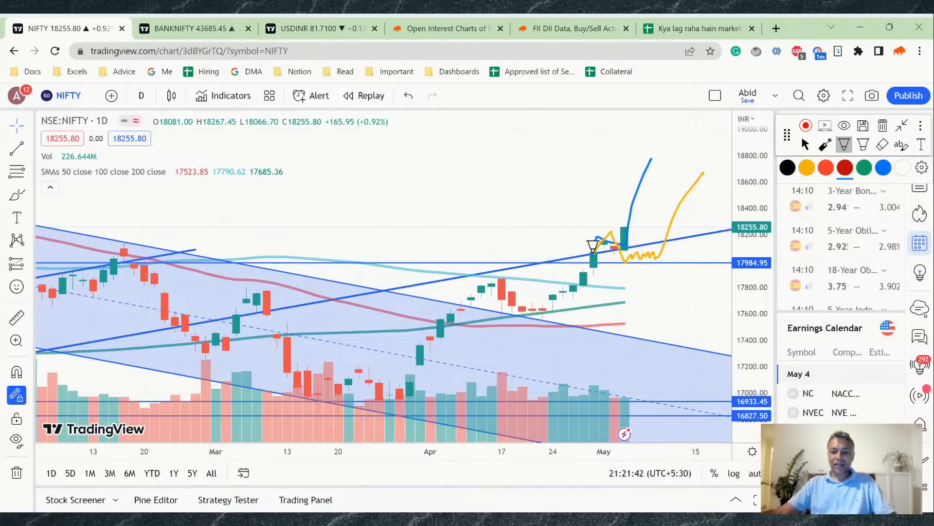
{"action": "mouse_move", "coordinate": [617, 246]}
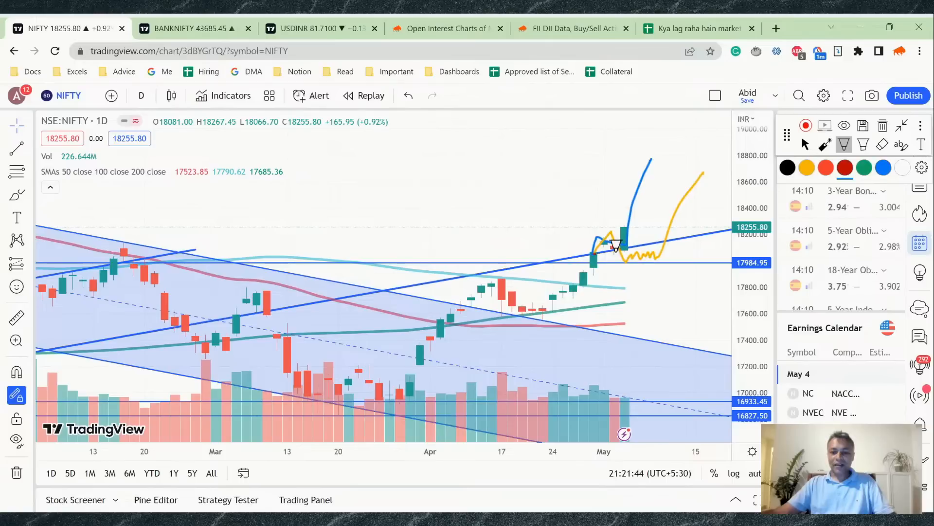
{"action": "left_click_drag", "start_coordinate": [617, 251], "coordinate": [691, 376]}
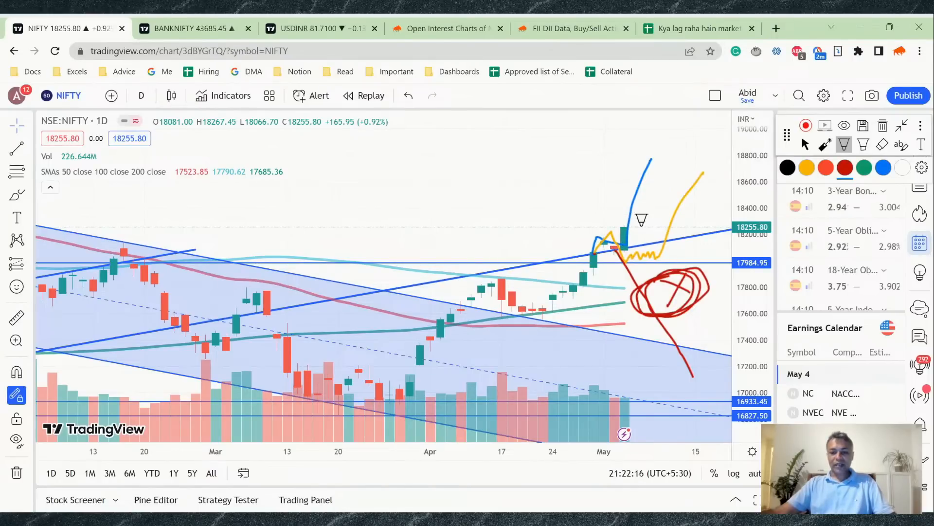
{"action": "mouse_move", "coordinate": [564, 288]}
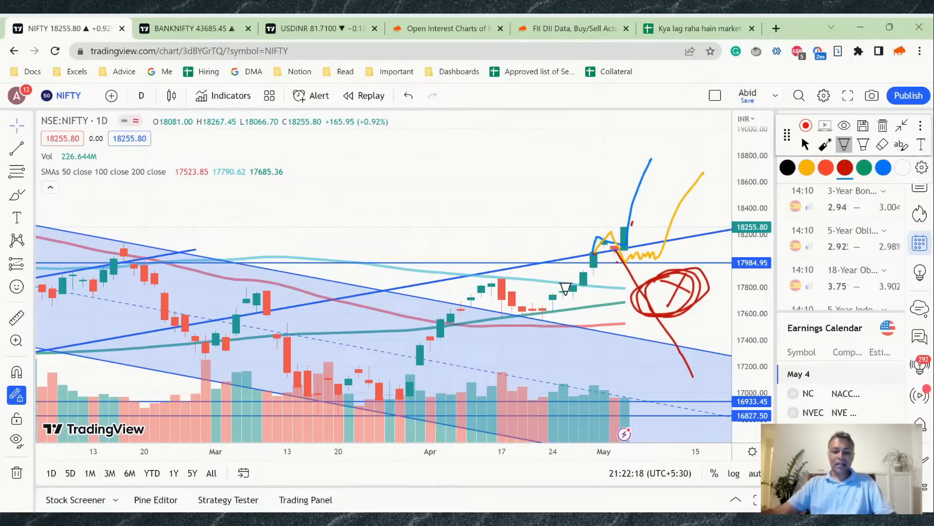
{"action": "mouse_move", "coordinate": [382, 401]}
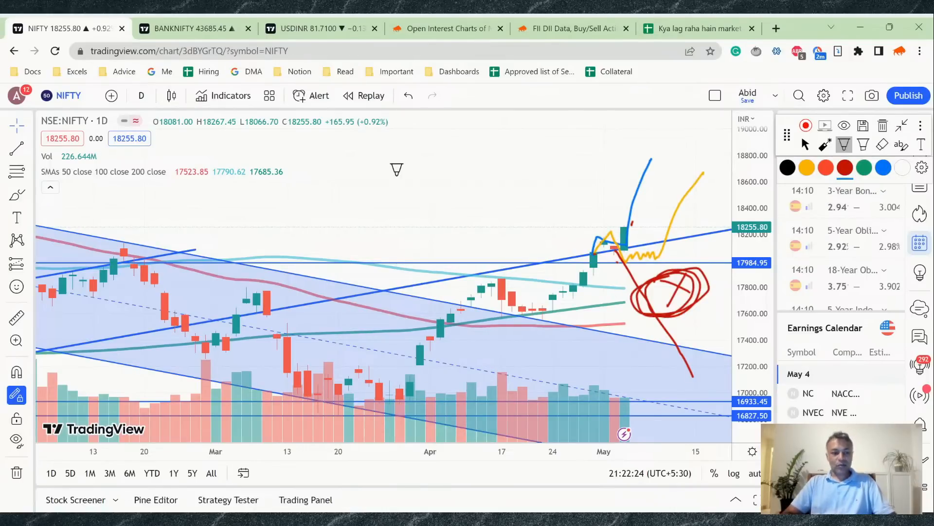
{"action": "mouse_move", "coordinate": [674, 124]}
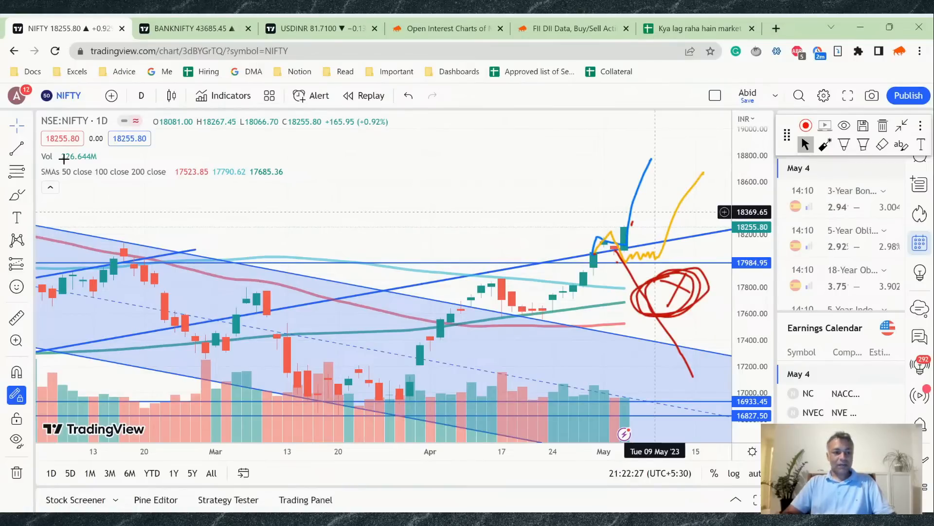
{"action": "mouse_move", "coordinate": [3, 95]}
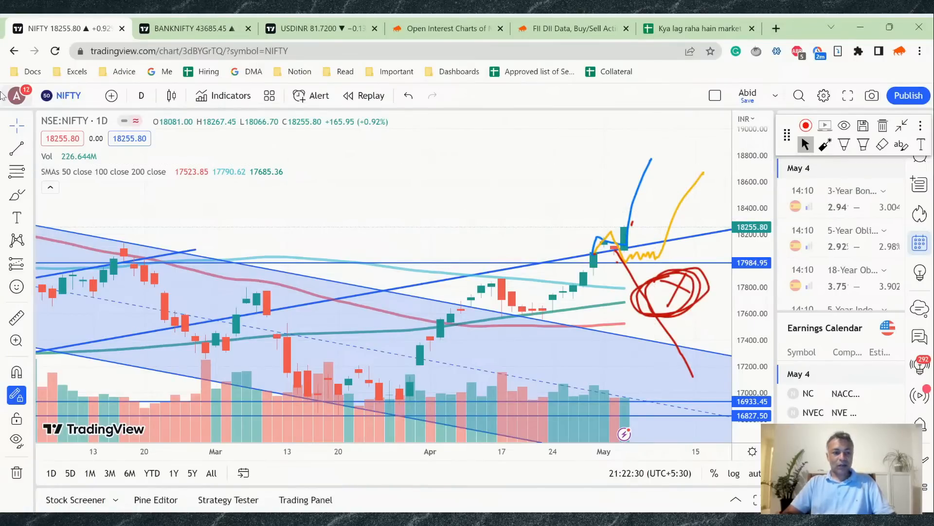
Reload the NIFTY chart page, confirming the 'Reload site?' dialog to clear the sketches
{"action": "left_click", "coordinate": [68, 96]}
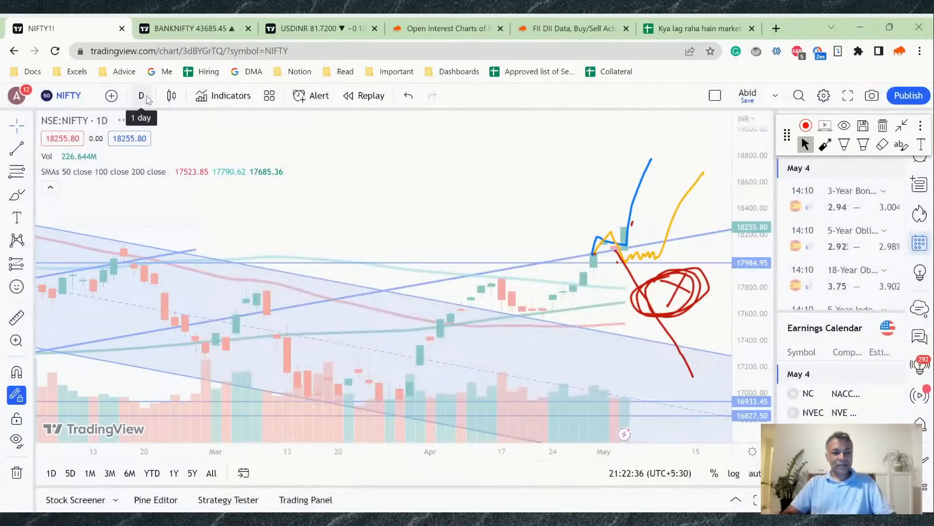
{"action": "left_click", "coordinate": [141, 95]}
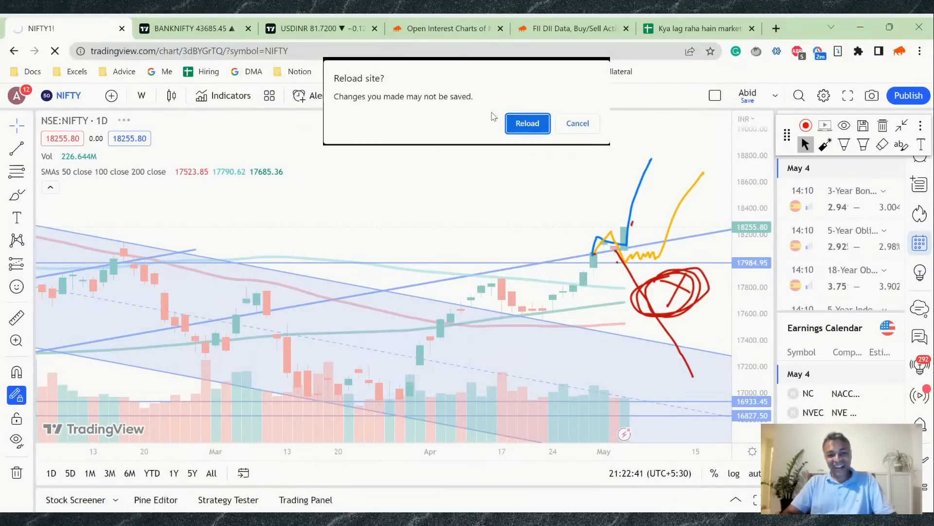
{"action": "left_click", "coordinate": [527, 124]}
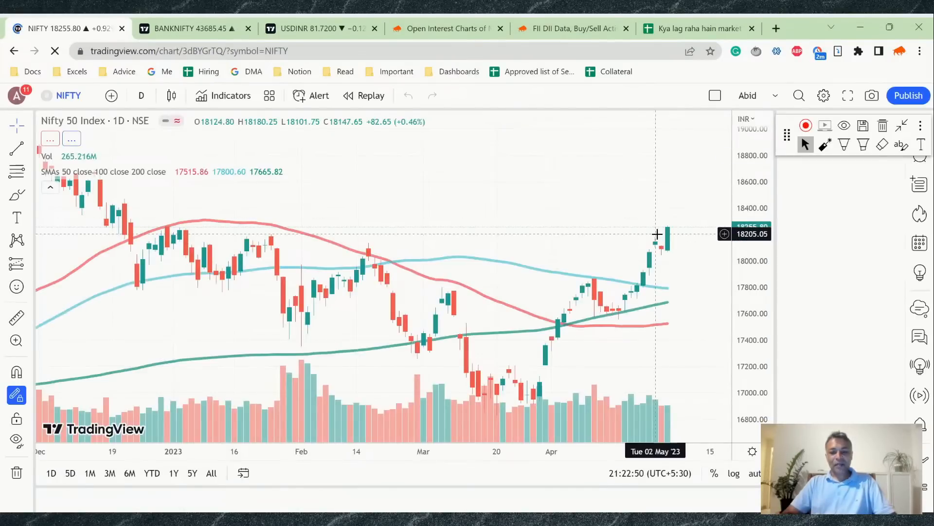
Change the NIFTY 50 chart interval to 1 week from the interval dropdown
{"action": "left_click", "coordinate": [54, 50]}
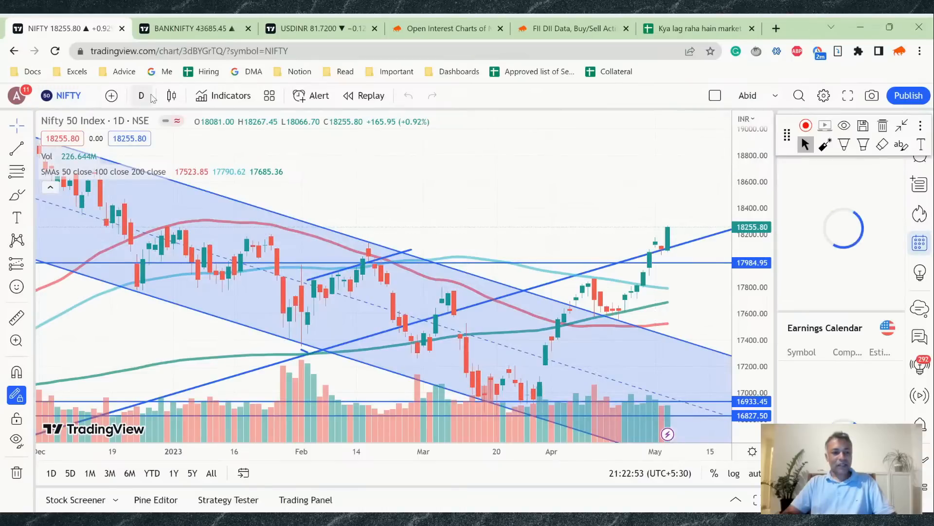
{"action": "left_click", "coordinate": [141, 95]}
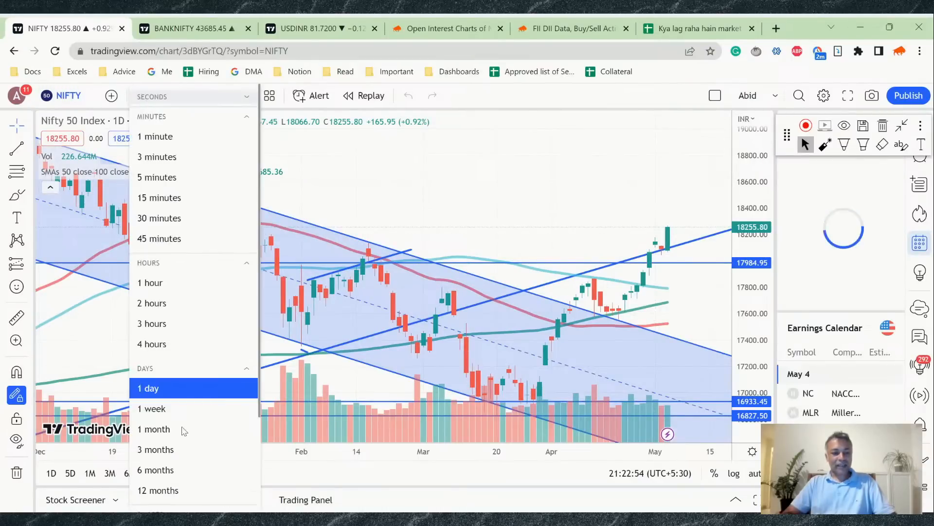
{"action": "left_click", "coordinate": [147, 388]}
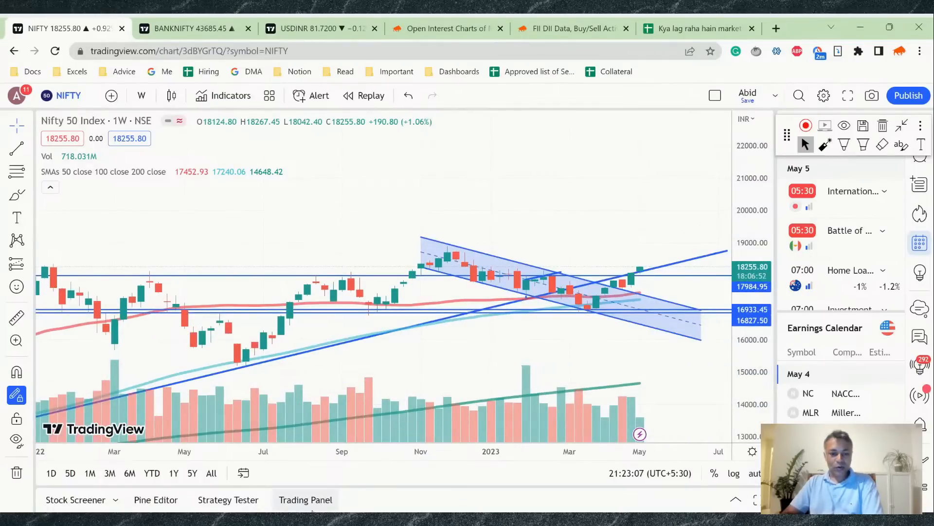
{"action": "mouse_move", "coordinate": [643, 263]}
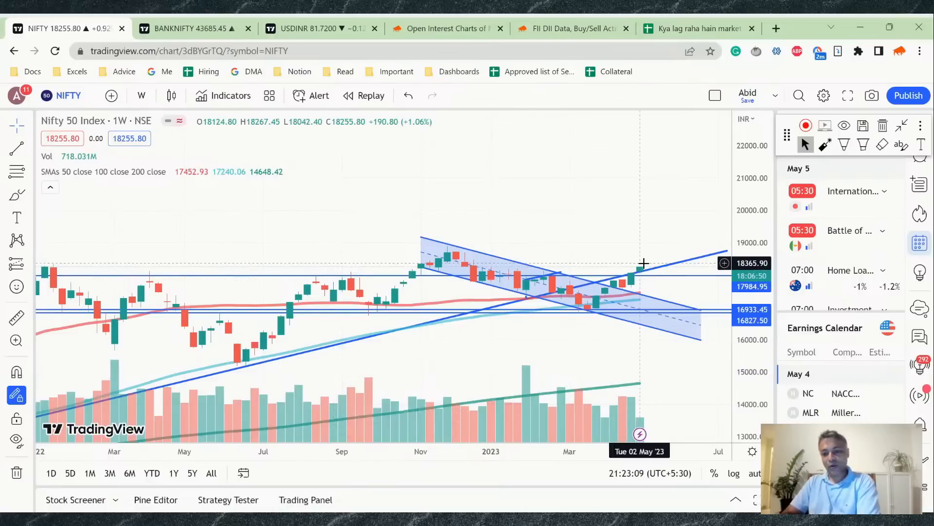
{"action": "mouse_move", "coordinate": [643, 286]}
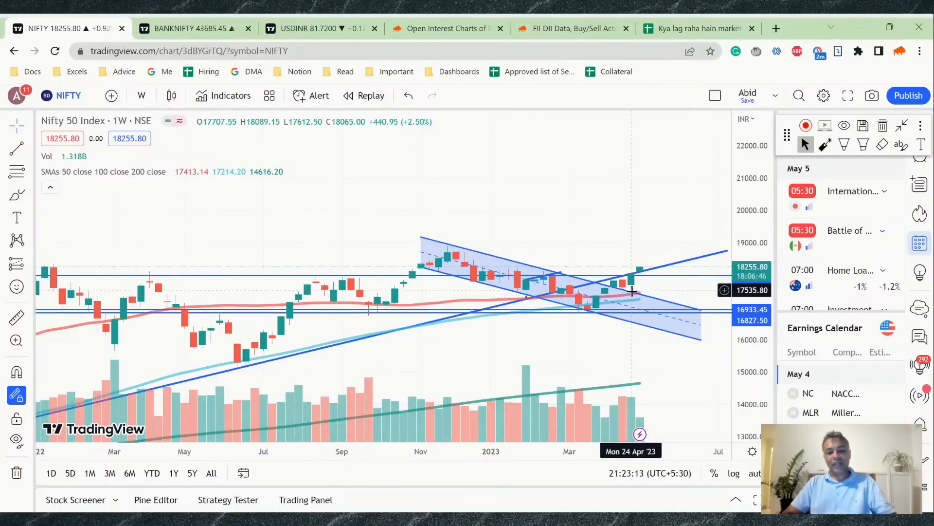
{"action": "mouse_move", "coordinate": [230, 192]}
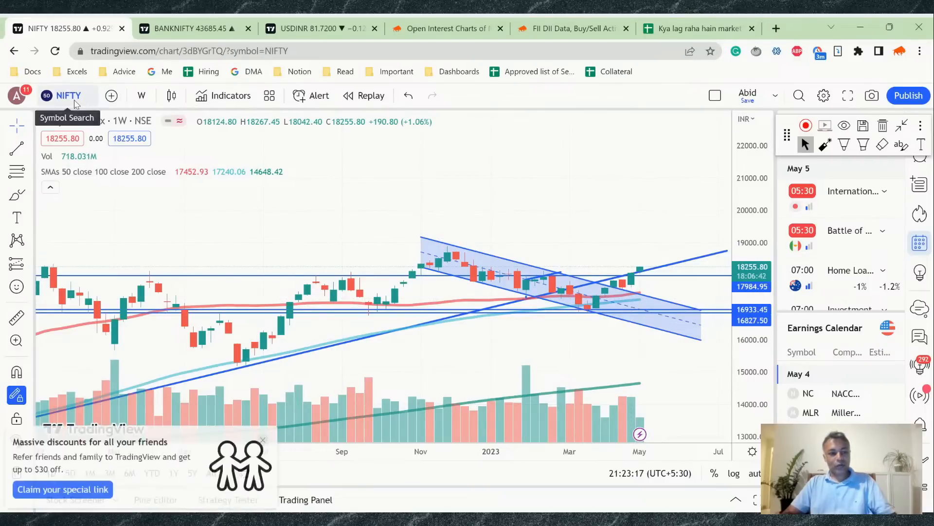
Set NIFTY back to 1-day candles and switch to the BANKNIFTY chart
{"action": "left_click", "coordinate": [69, 95]}
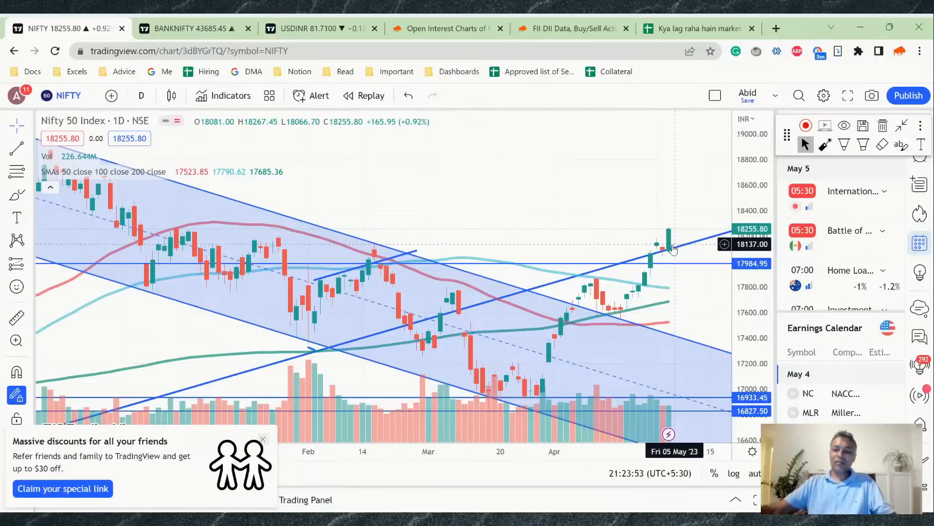
{"action": "left_click", "coordinate": [825, 145]}
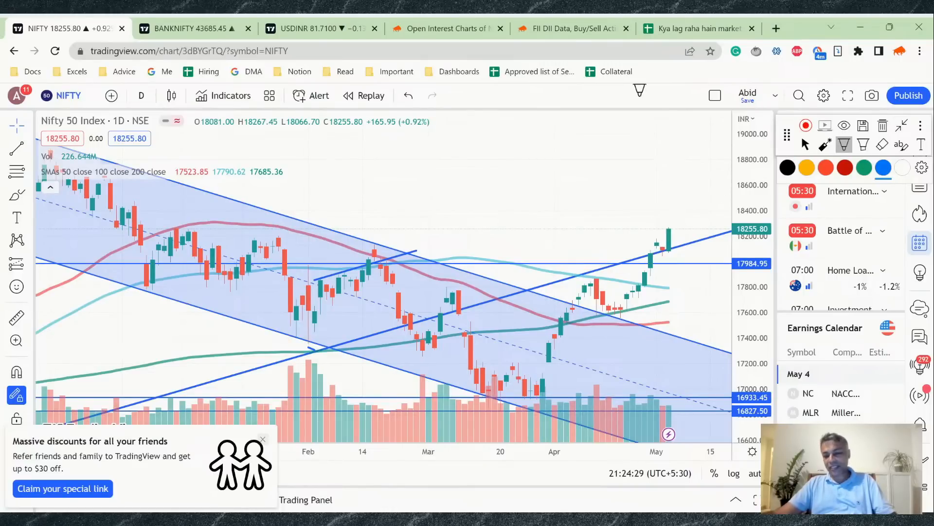
{"action": "mouse_move", "coordinate": [678, 216]}
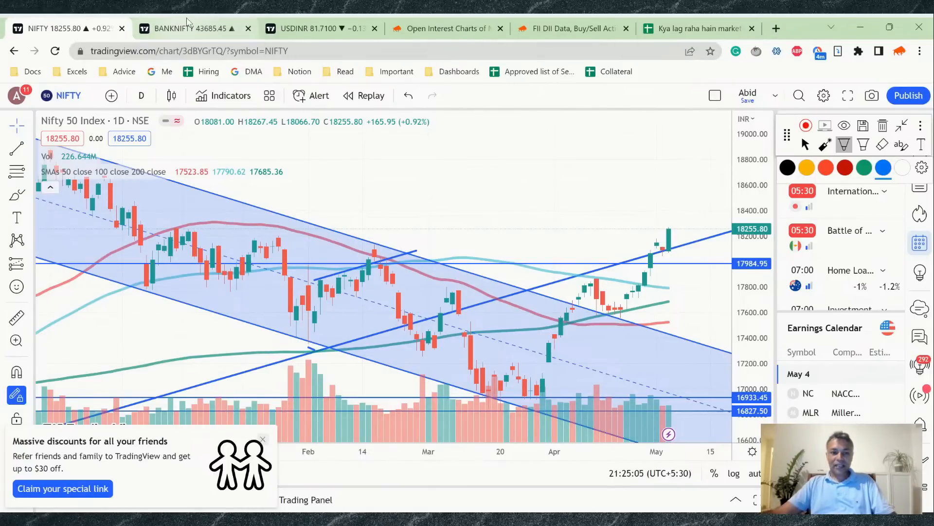
{"action": "left_click", "coordinate": [191, 28]}
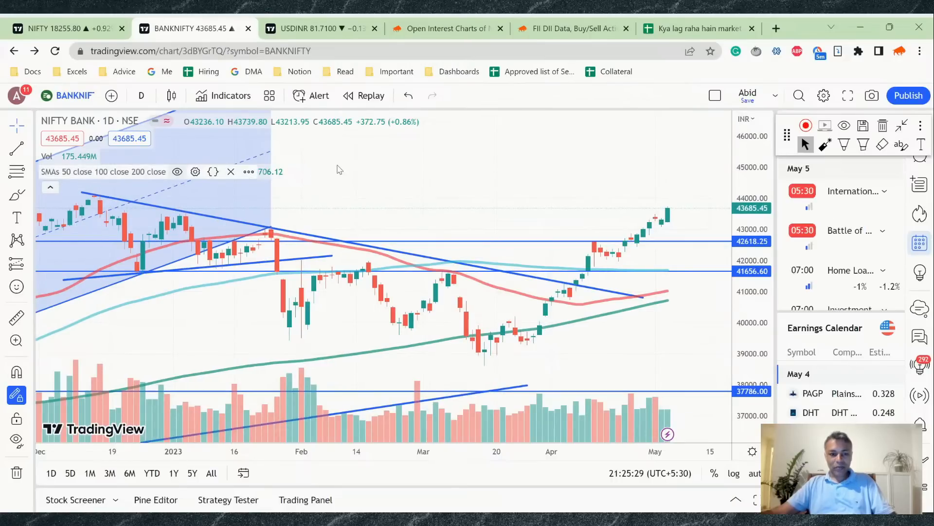
Scroll the BANKNIFTY chart back to show the late-2022 rising channel
{"action": "left_click", "coordinate": [271, 226]}
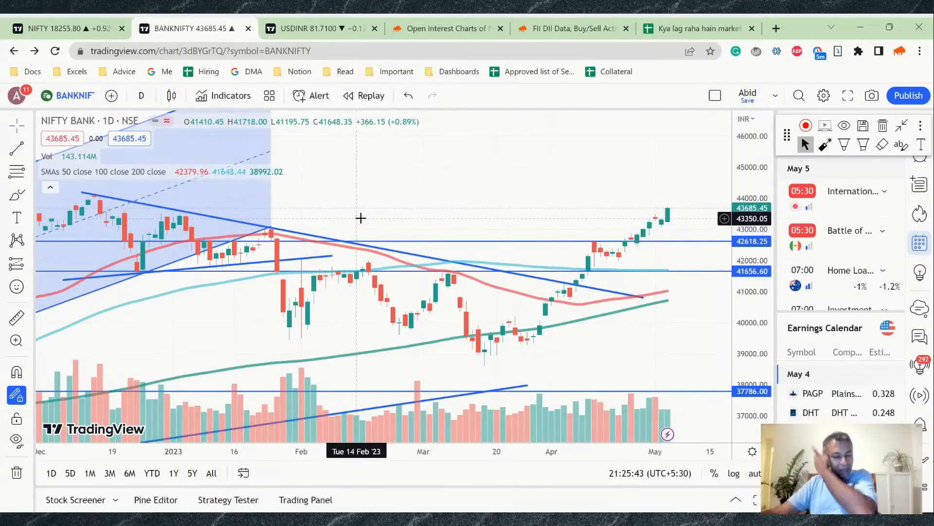
{"action": "mouse_move", "coordinate": [481, 261]}
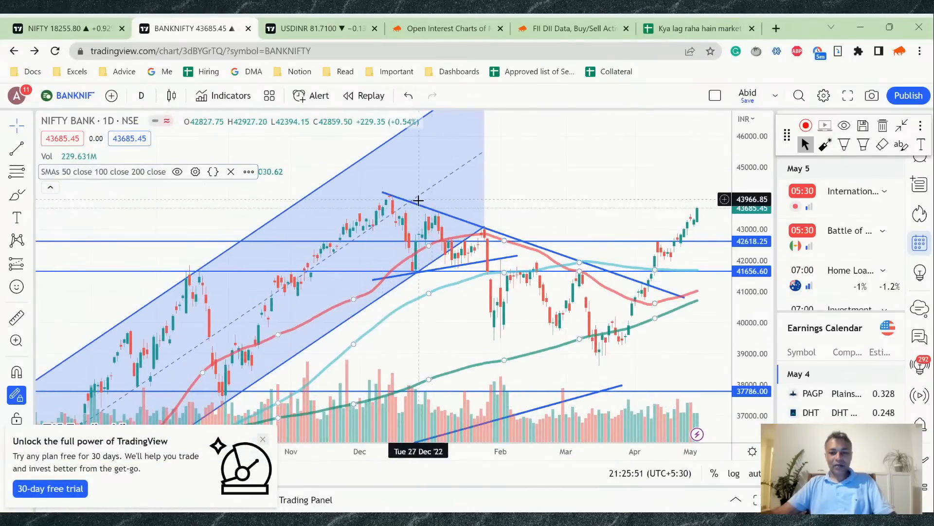
{"action": "mouse_move", "coordinate": [416, 196]}
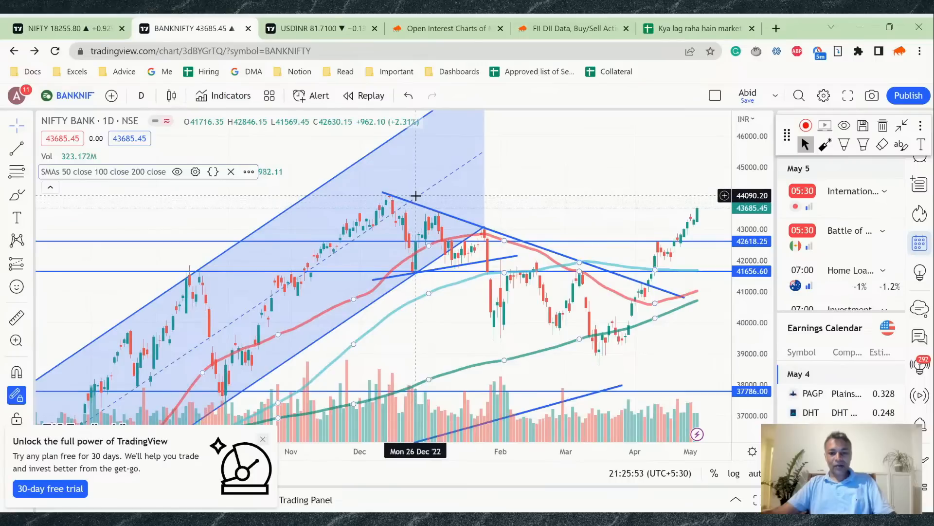
{"action": "mouse_move", "coordinate": [418, 199]}
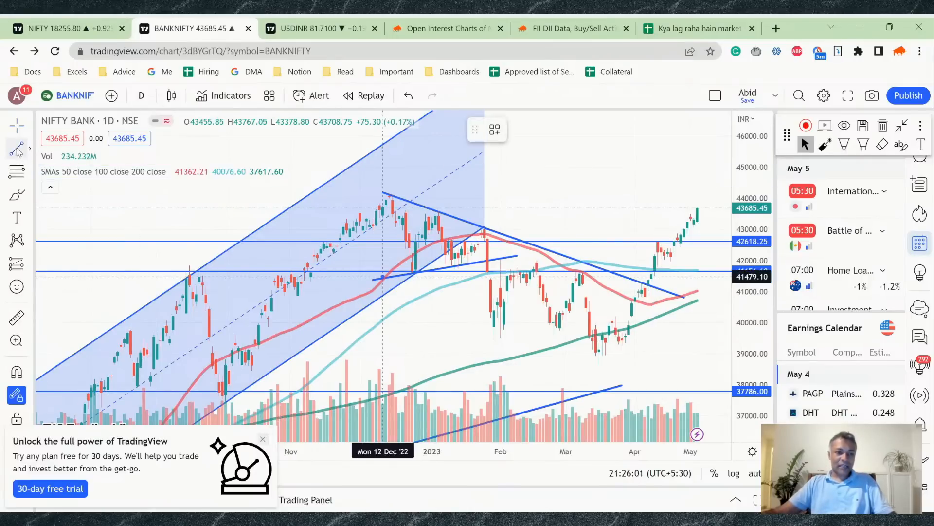
Draw a horizontal line at the December high of 44090.20 on BANKNIFTY
{"action": "left_click", "coordinate": [17, 148]}
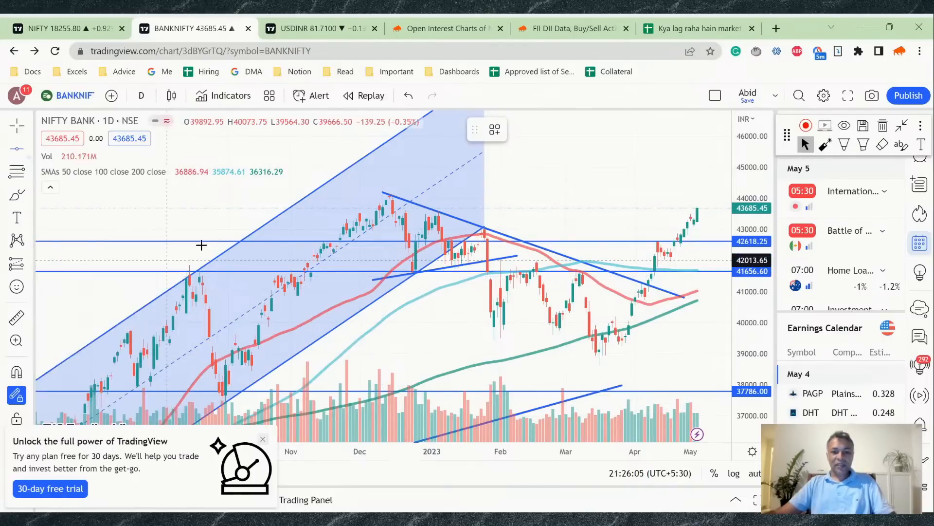
{"action": "mouse_move", "coordinate": [375, 196]}
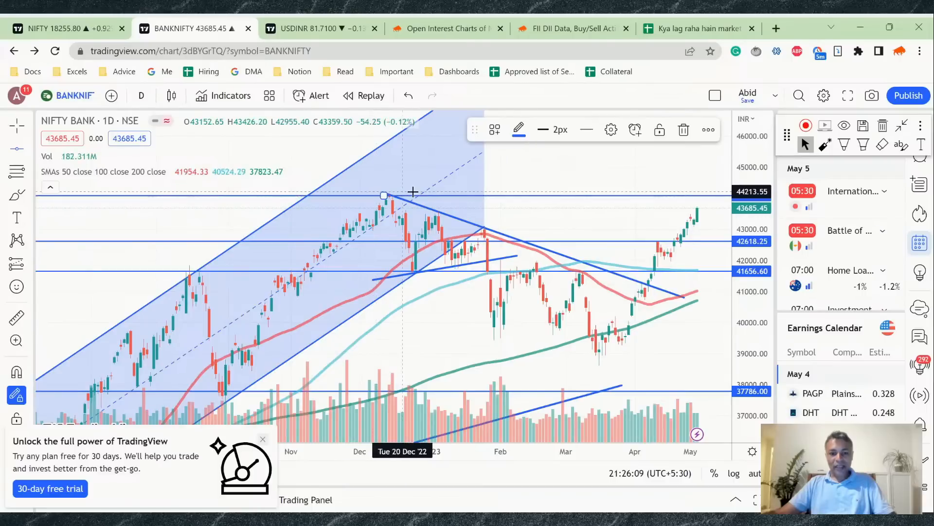
{"action": "mouse_move", "coordinate": [629, 175]}
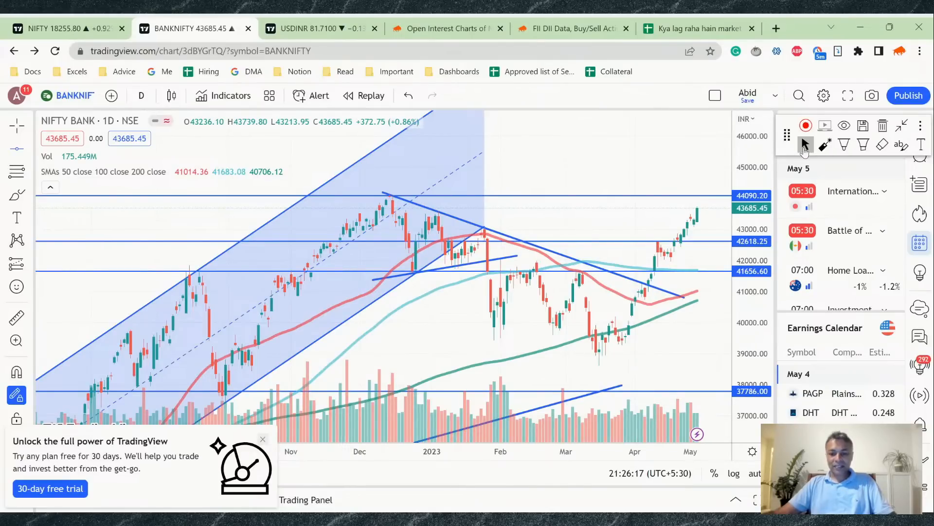
{"action": "mouse_move", "coordinate": [676, 405]}
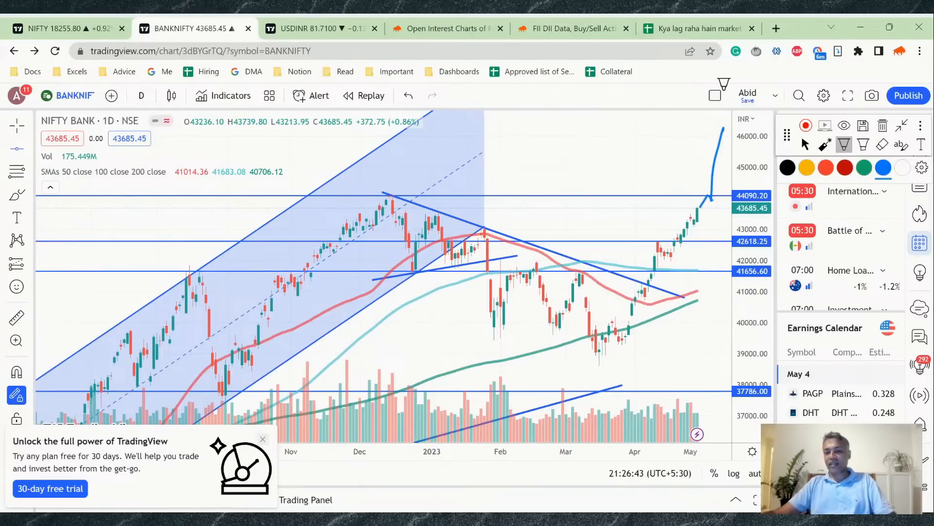
Sketch a red mark above the latest Bank Nifty candle and dismiss the magnet mode notice
{"action": "left_click", "coordinate": [16, 372]}
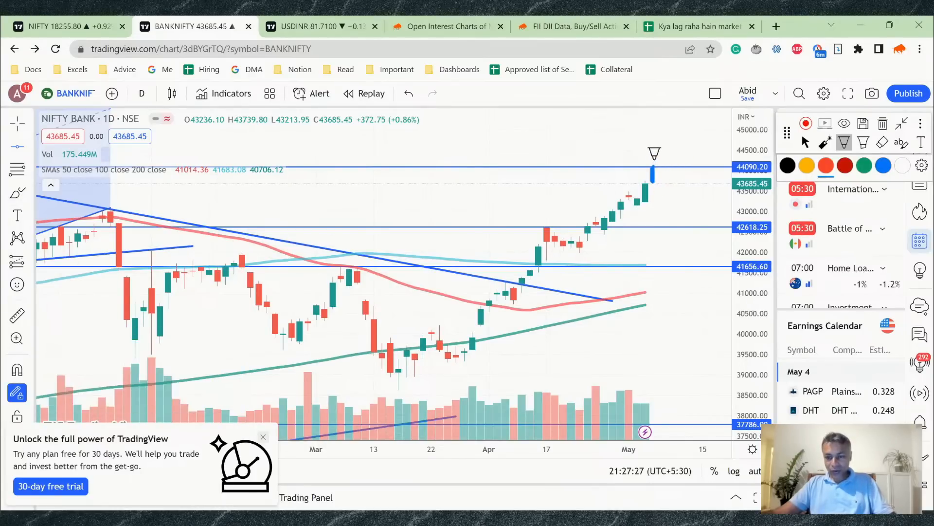
{"action": "left_click_drag", "start_coordinate": [665, 169], "coordinate": [655, 148]}
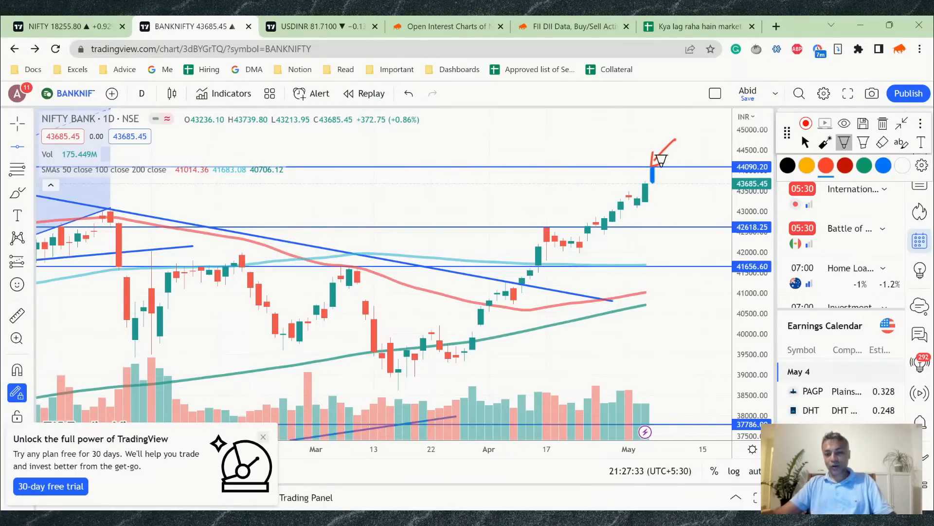
{"action": "left_click", "coordinate": [18, 370]}
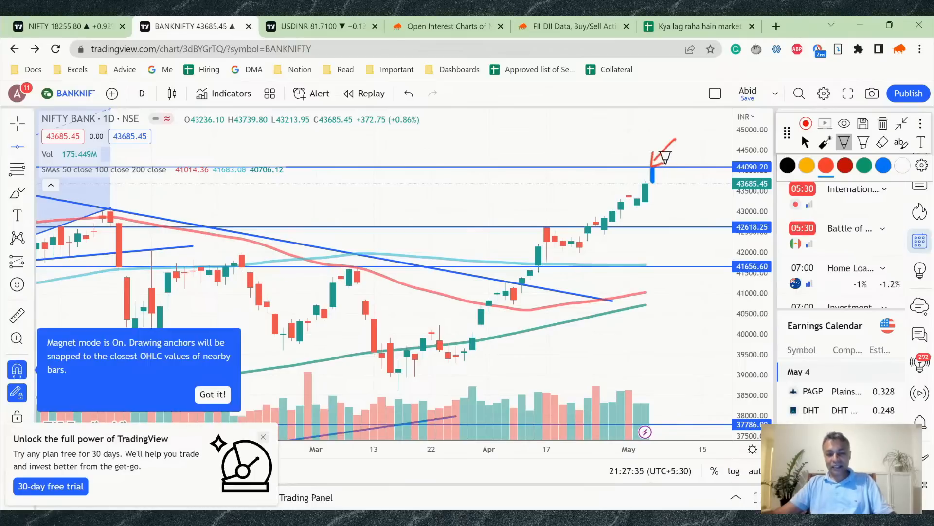
{"action": "left_click", "coordinate": [212, 394]}
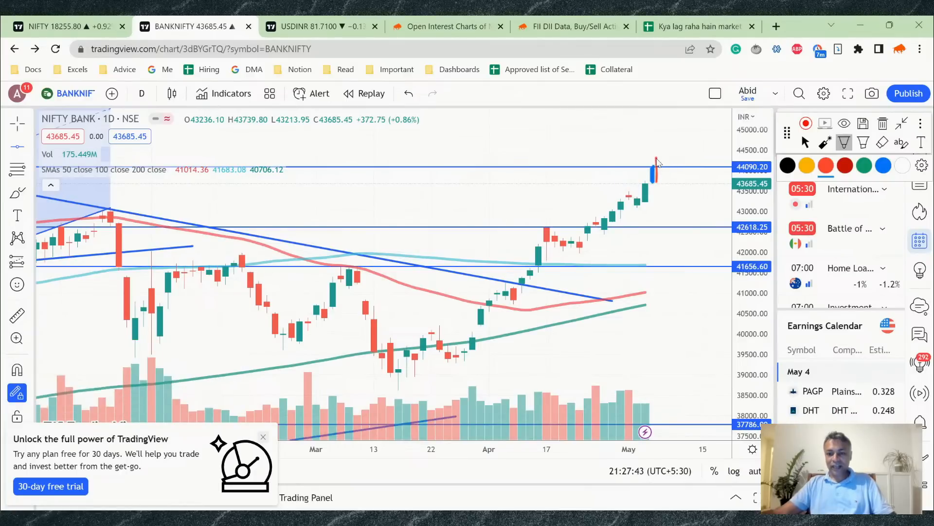
Draw a green upward arrow from the latest candle past the 44090 level
{"action": "left_click", "coordinate": [17, 370]}
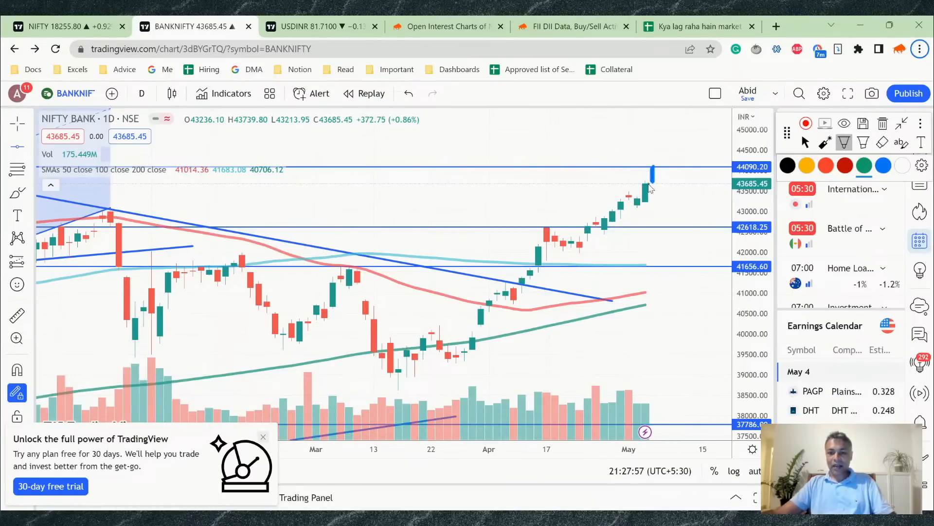
{"action": "left_click_drag", "start_coordinate": [649, 182], "coordinate": [691, 98]}
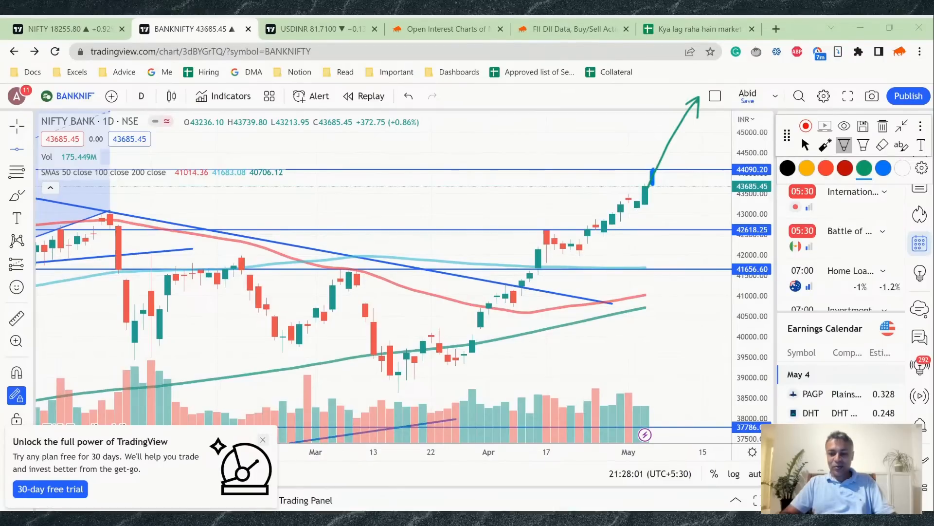
Switch to the daily USDINR chart
{"action": "left_click", "coordinate": [320, 29]}
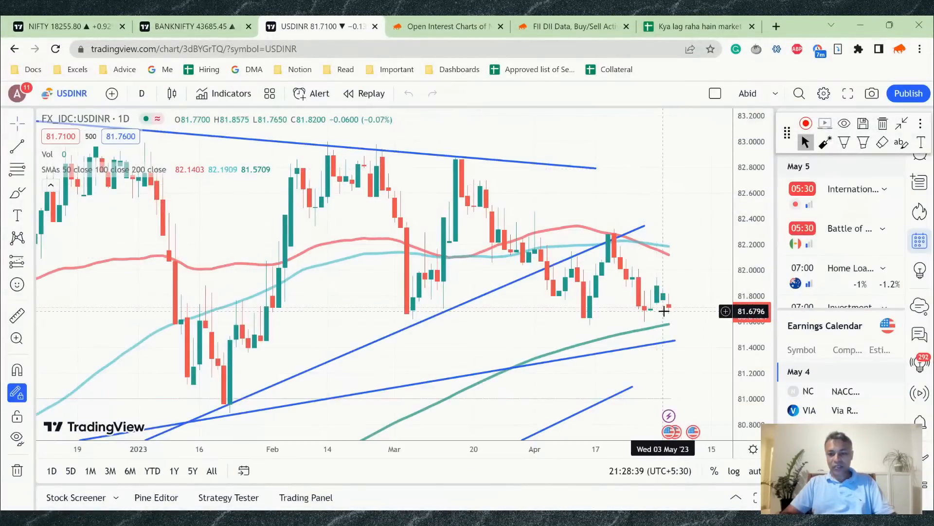
{"action": "mouse_move", "coordinate": [652, 310]}
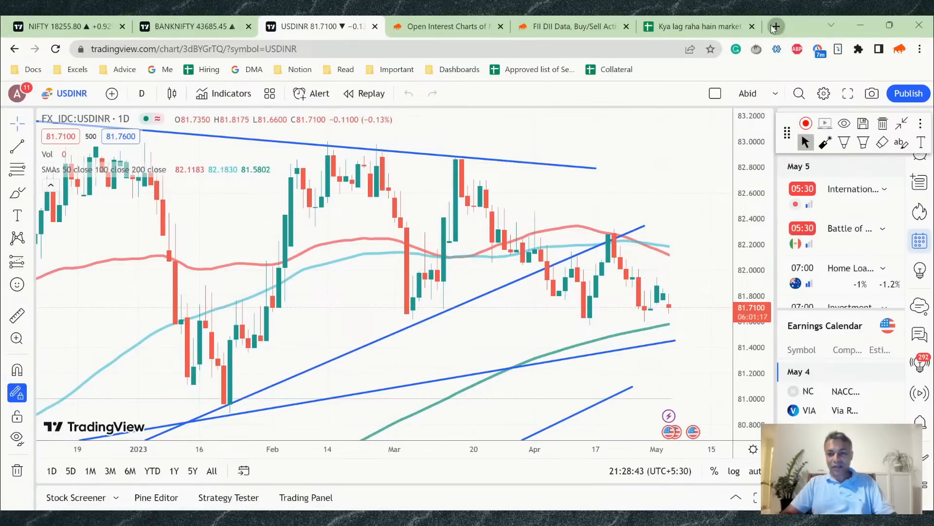
Open a new Chrome tab for loading USDINRD.png from the Desktop
{"action": "left_click", "coordinate": [776, 26]}
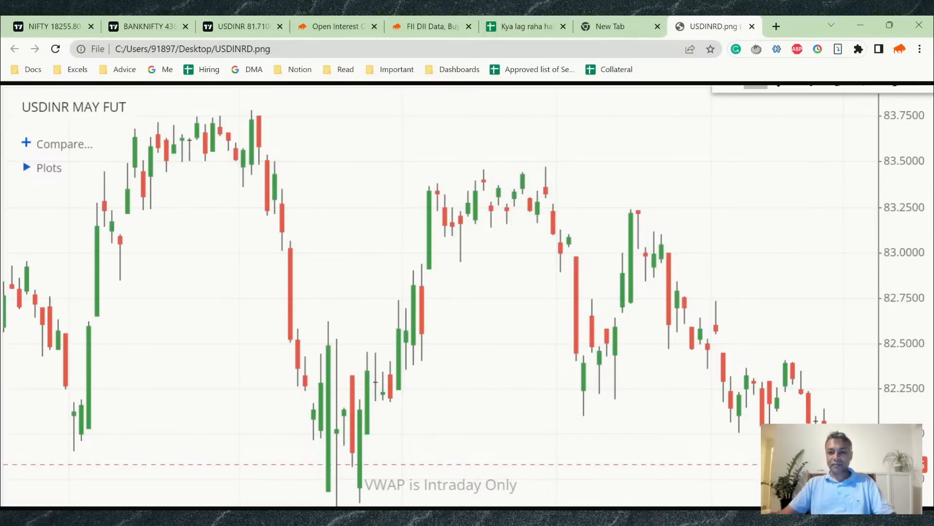
{"action": "mouse_move", "coordinate": [652, 160]}
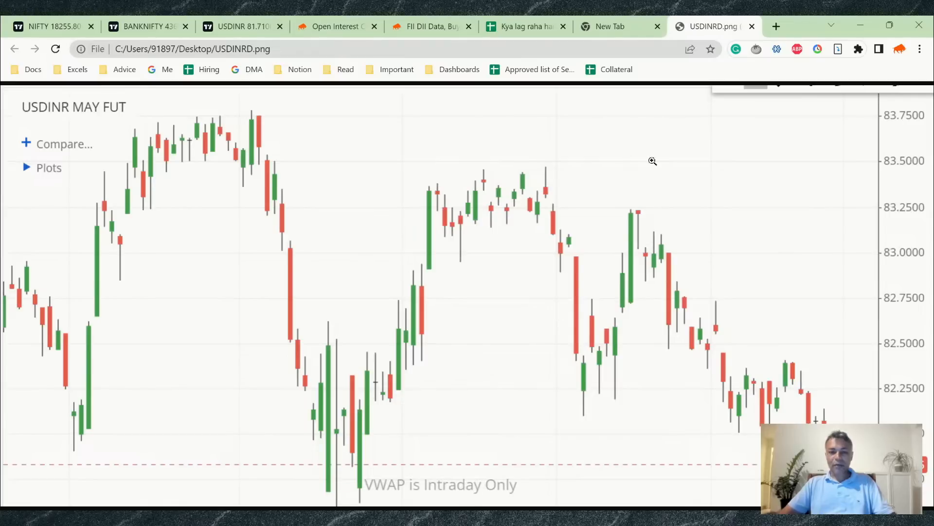
{"action": "mouse_move", "coordinate": [455, 176]}
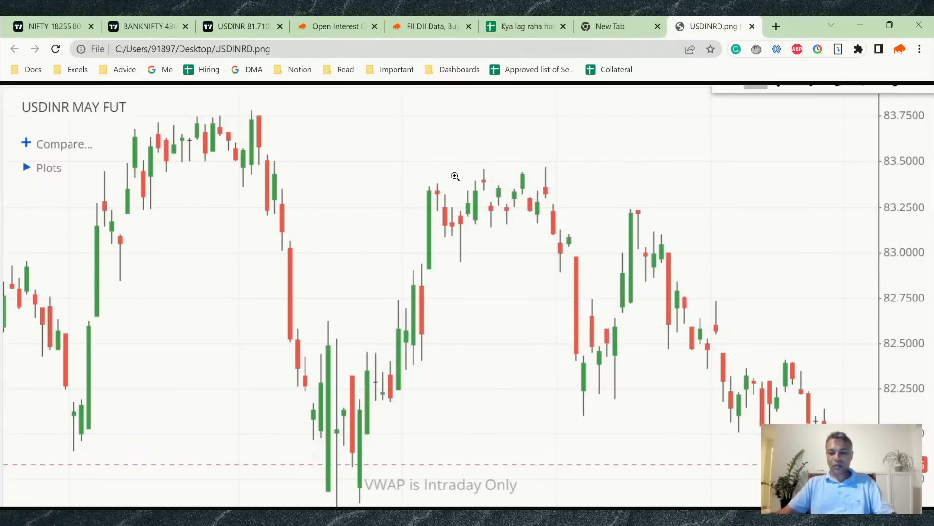
{"action": "mouse_move", "coordinate": [779, 360]}
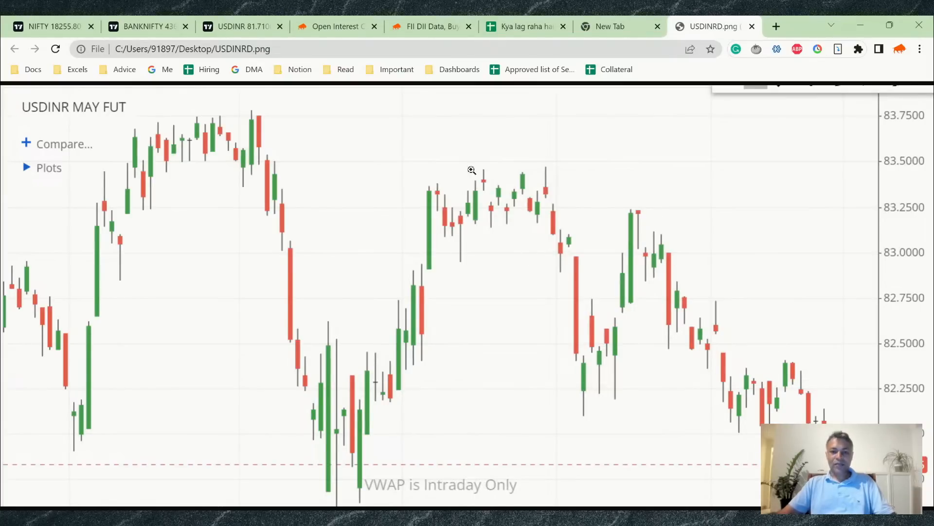
Circle the PCR value 0.8 on the open interest charts page, then move to the FII DII data page
{"action": "left_click", "coordinate": [331, 27]}
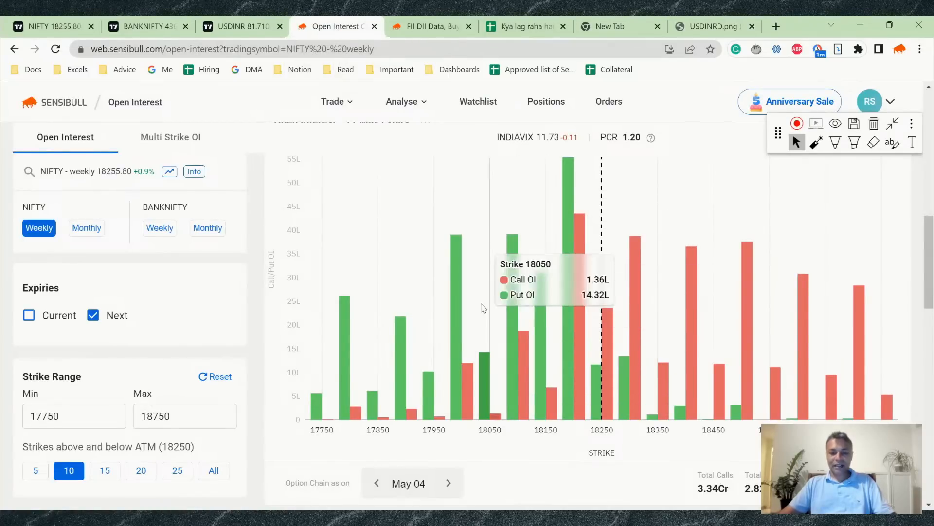
{"action": "mouse_move", "coordinate": [500, 216]}
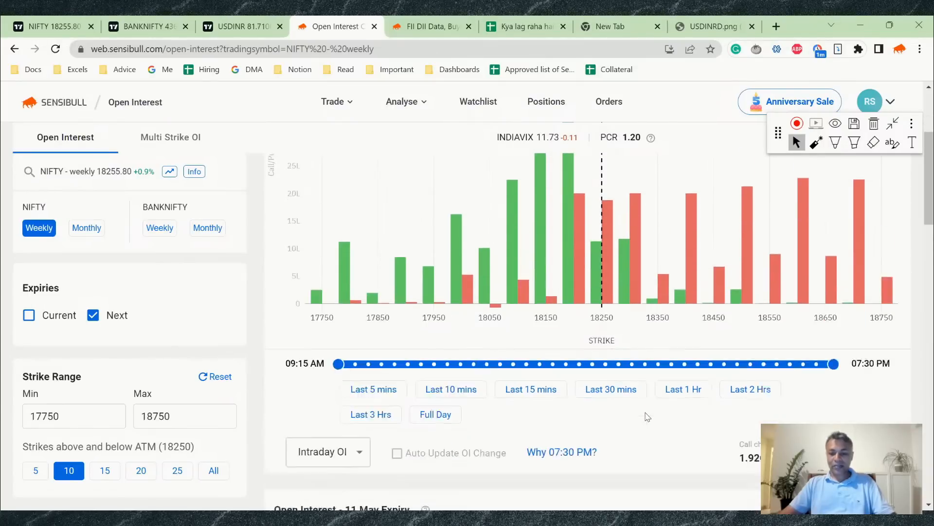
{"action": "scroll", "scroll_direction": "down", "scroll_amount": 3}
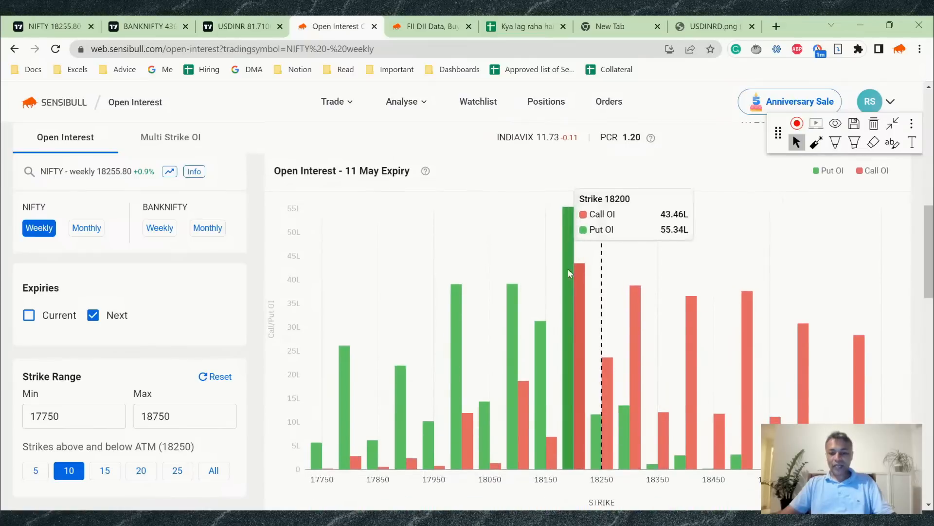
{"action": "mouse_move", "coordinate": [696, 367]}
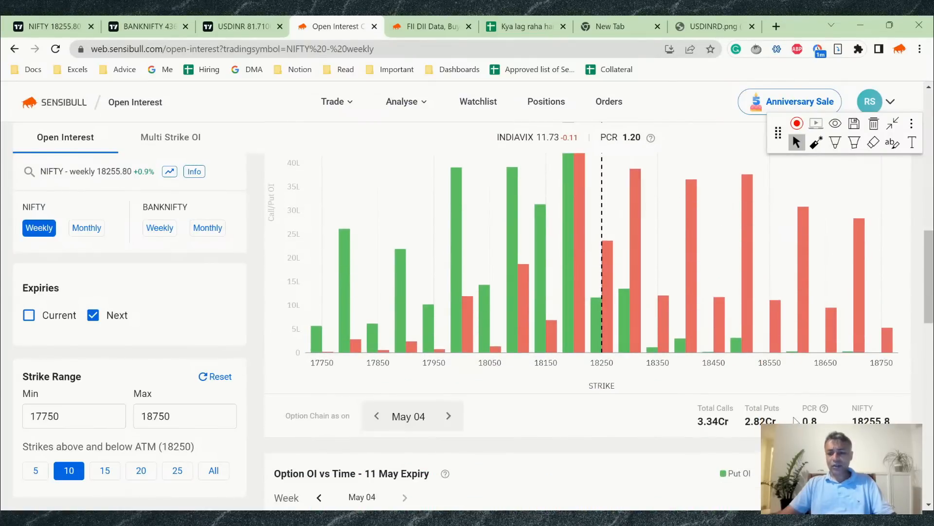
{"action": "left_click", "coordinate": [836, 143]}
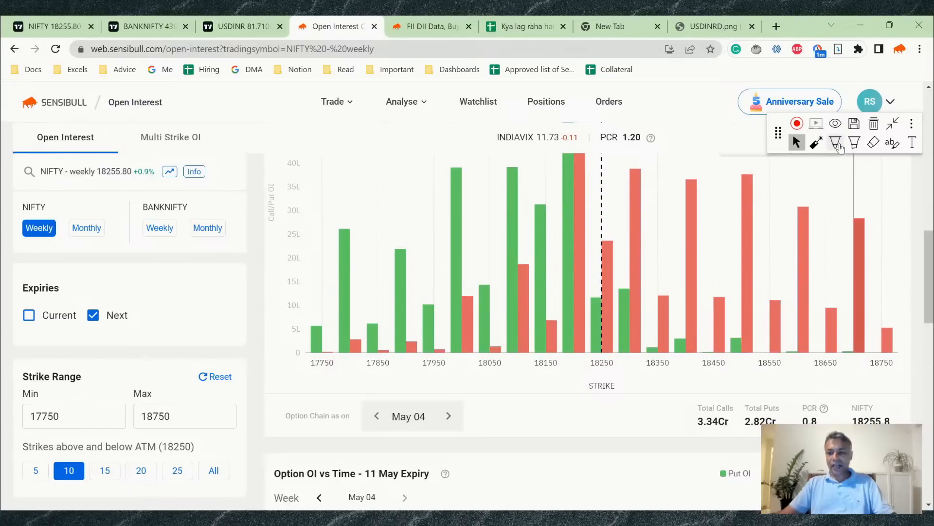
{"action": "left_click", "coordinate": [835, 142]}
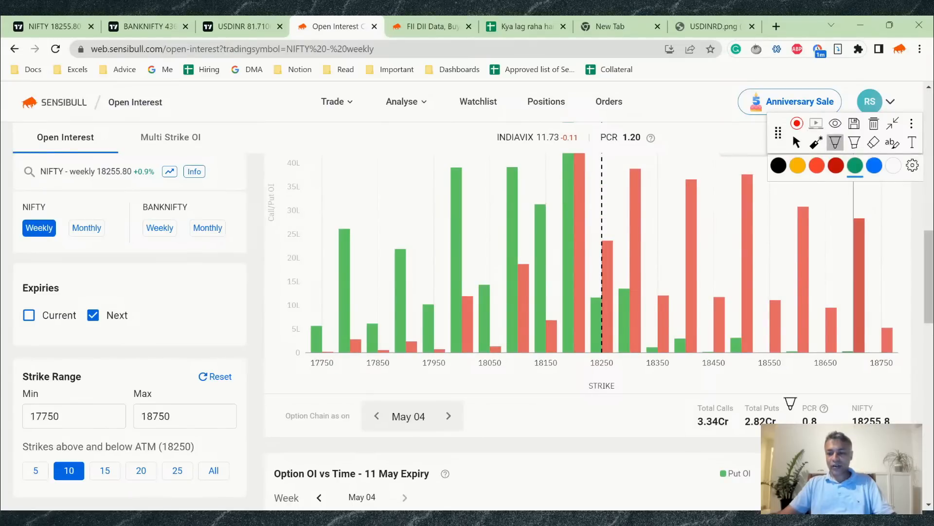
{"action": "left_click_drag", "start_coordinate": [798, 393], "coordinate": [829, 418]}
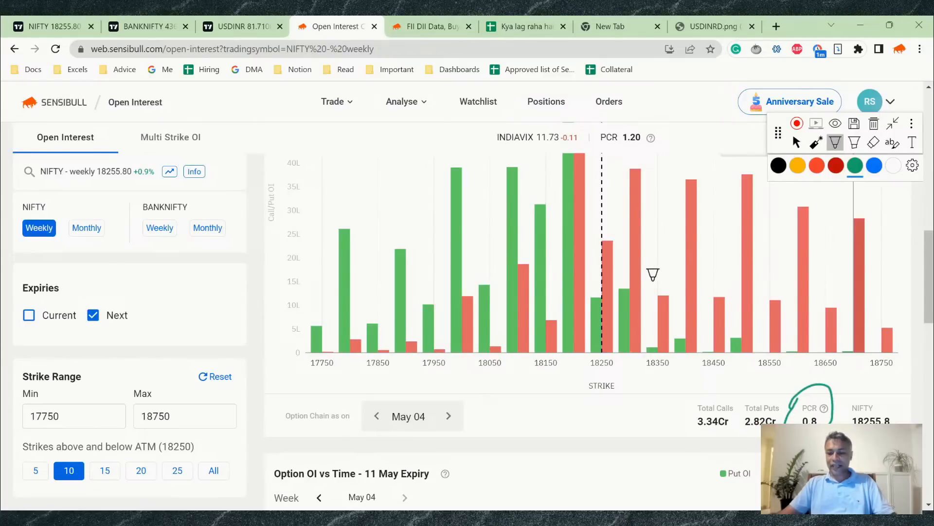
{"action": "left_click", "coordinate": [429, 26]}
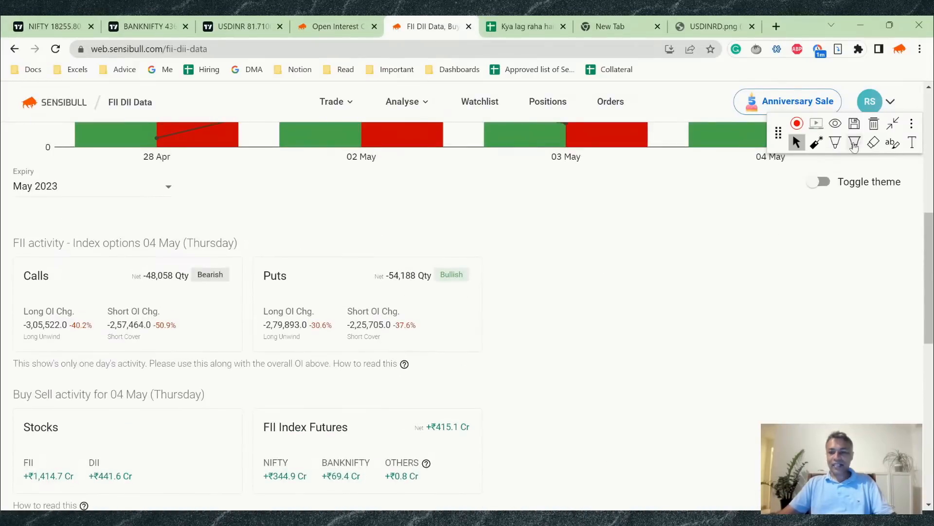
Circle the FII net call and put quantities, writing +6K above them and NEUTRAL beside the puts
{"action": "left_click", "coordinate": [835, 142]}
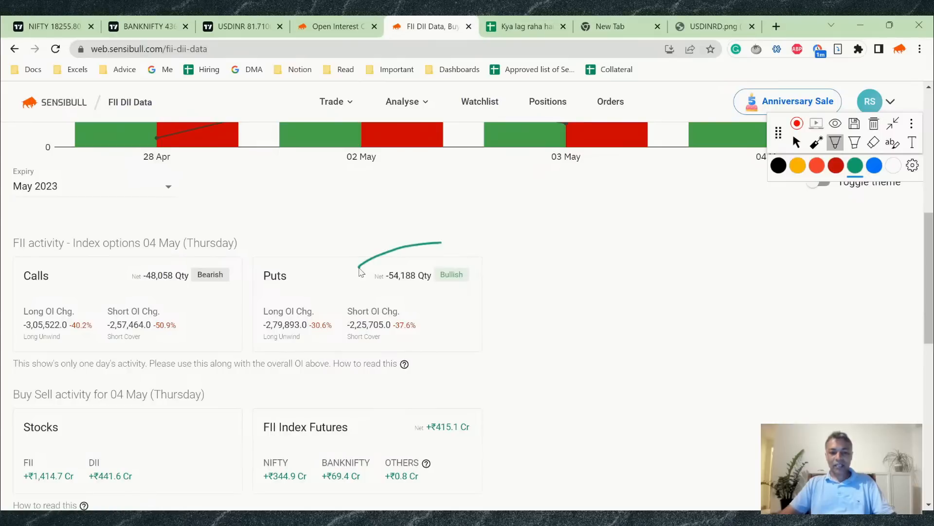
{"action": "left_click_drag", "start_coordinate": [361, 267], "coordinate": [426, 243]}
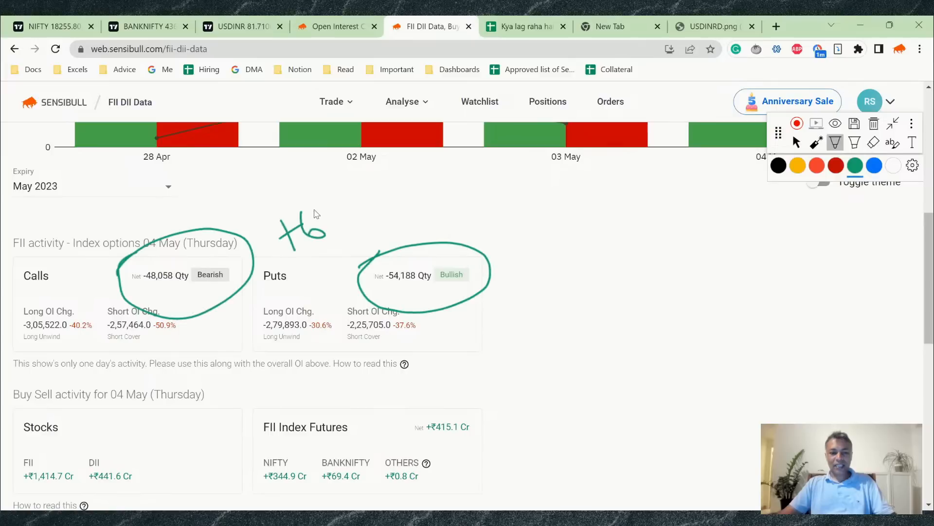
{"action": "left_click_drag", "start_coordinate": [312, 212], "coordinate": [340, 229]}
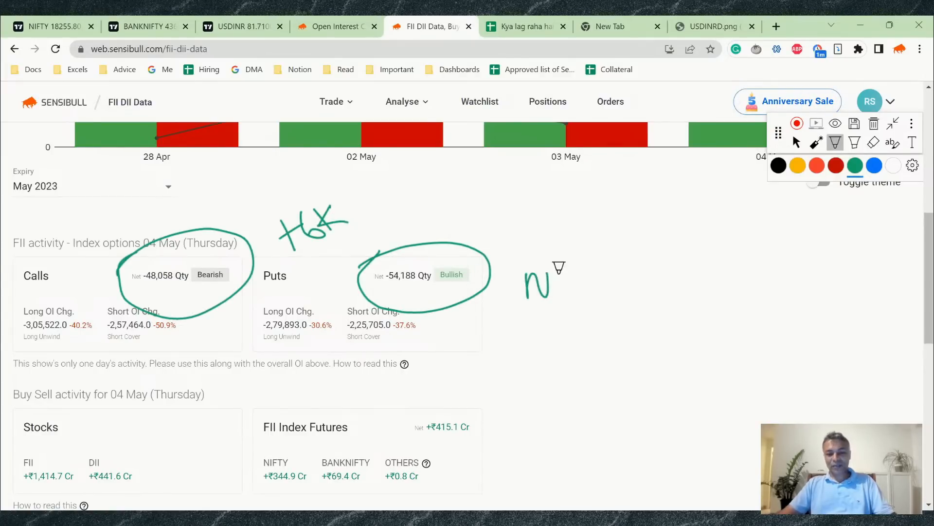
{"action": "left_click_drag", "start_coordinate": [548, 281], "coordinate": [607, 280]}
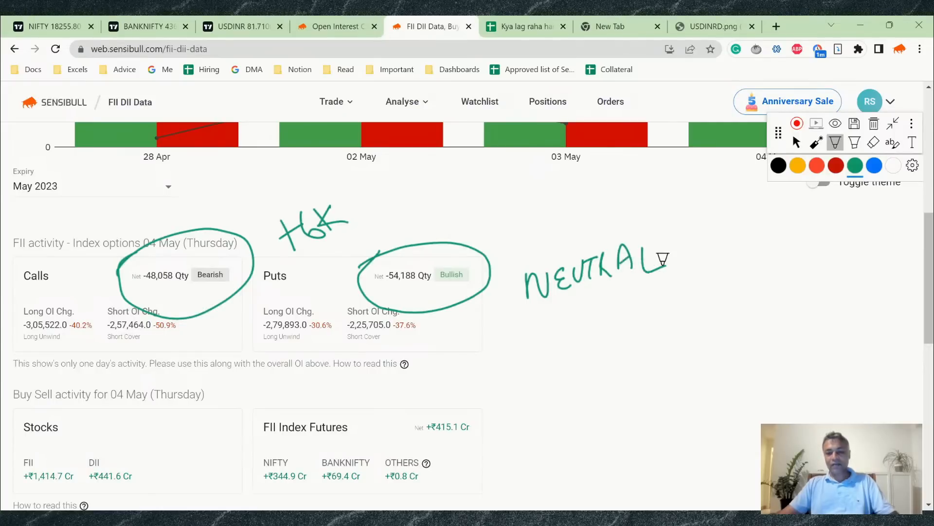
{"action": "mouse_move", "coordinate": [790, 257]}
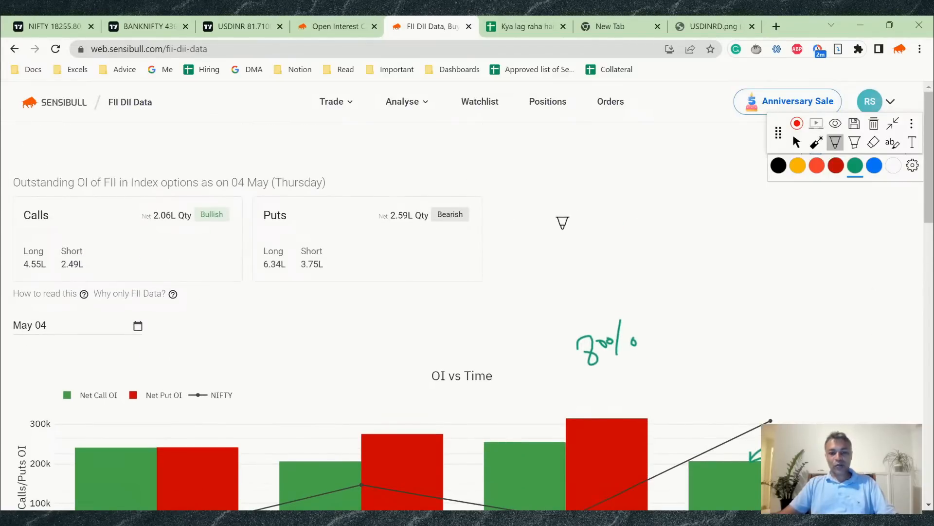
Write 2.6L and 2L calls beside the outstanding OI figures and circle 75%
{"action": "left_click_drag", "start_coordinate": [561, 215], "coordinate": [631, 205]}
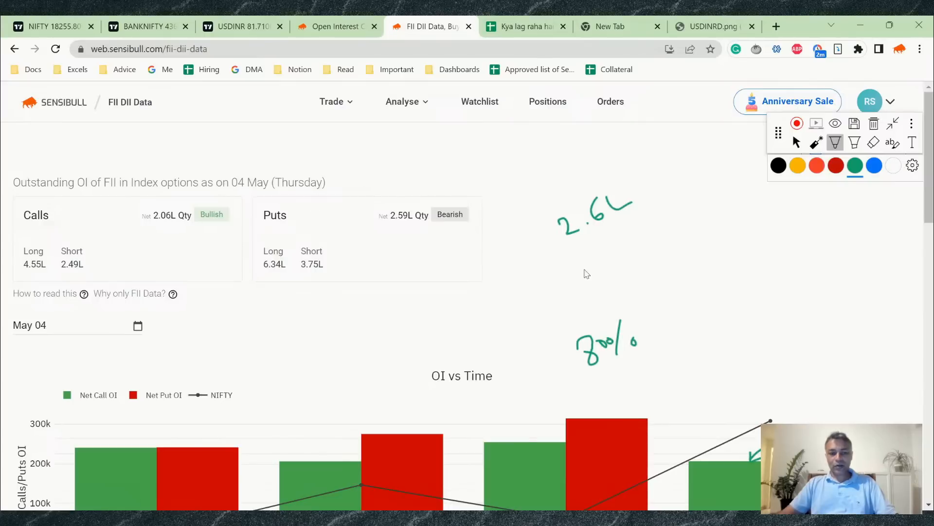
{"action": "left_click_drag", "start_coordinate": [589, 261], "coordinate": [661, 245]}
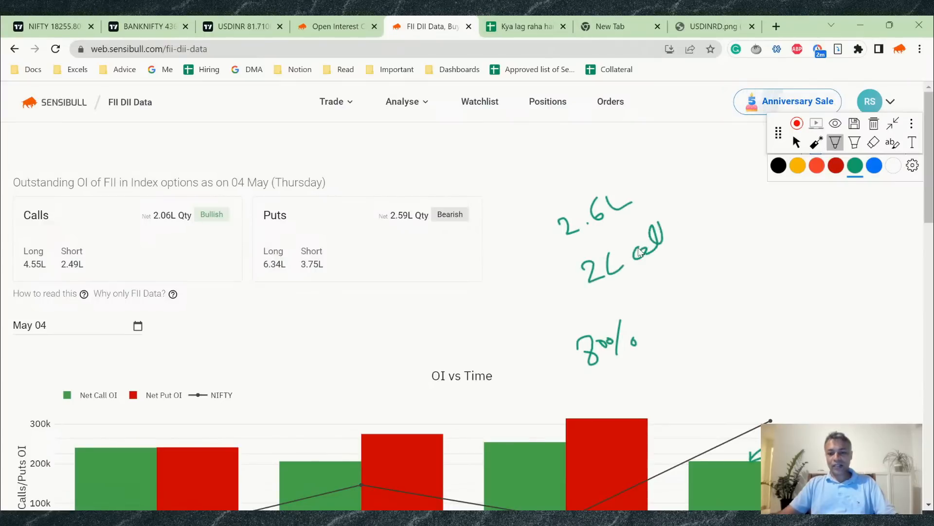
{"action": "left_click_drag", "start_coordinate": [643, 244], "coordinate": [691, 280]}
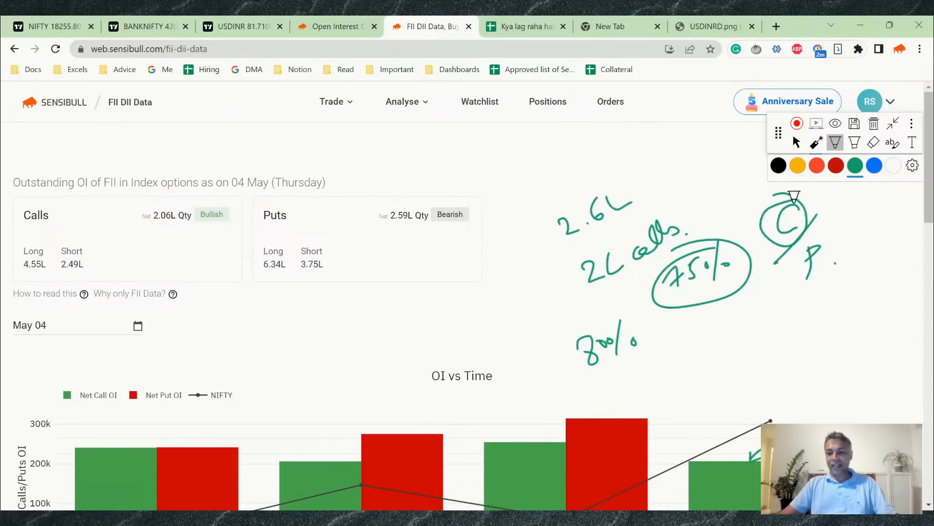
Box the 04 May call and put bars in the OI vs Time chart and write Bullish beneath them
{"action": "scroll", "scroll_direction": "down", "scroll_amount": 3}
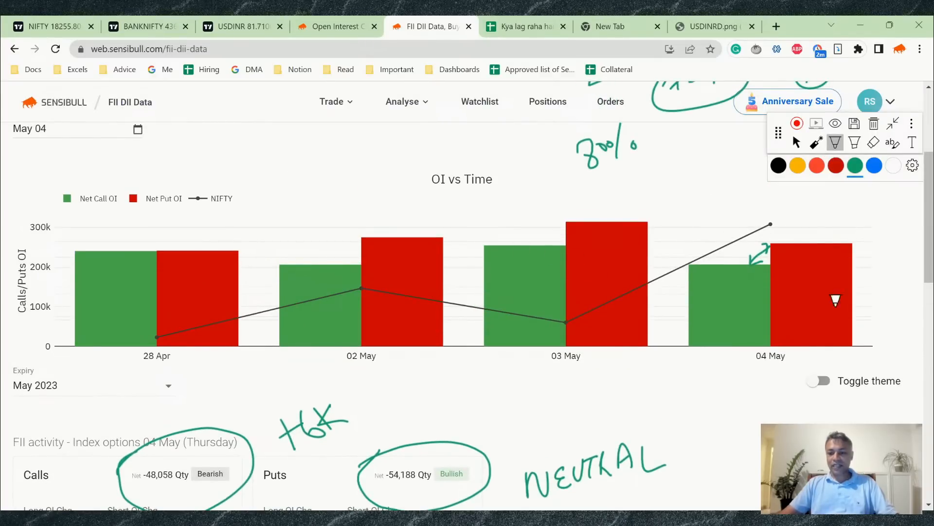
{"action": "mouse_move", "coordinate": [696, 217]}
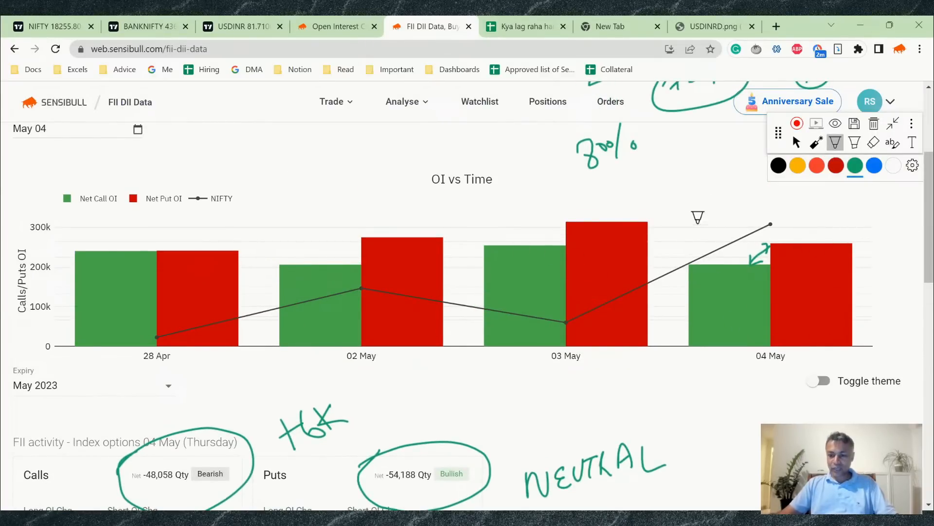
{"action": "left_click_drag", "start_coordinate": [691, 233], "coordinate": [853, 387]}
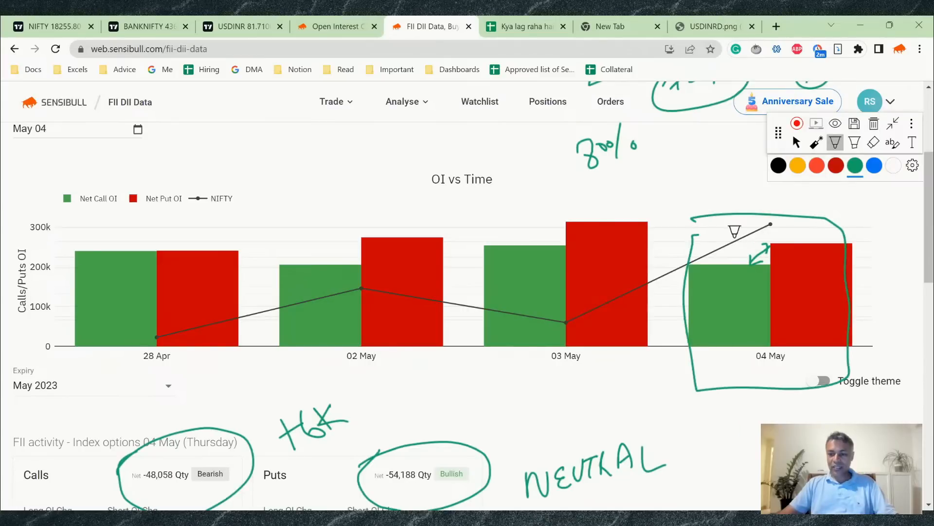
{"action": "left_click_drag", "start_coordinate": [703, 411], "coordinate": [738, 423]}
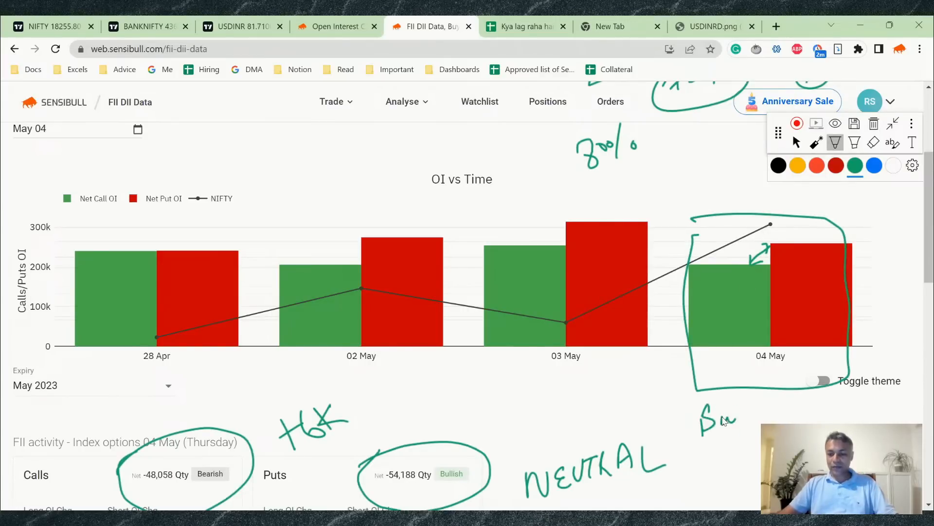
{"action": "left_click_drag", "start_coordinate": [700, 421], "coordinate": [778, 417]}
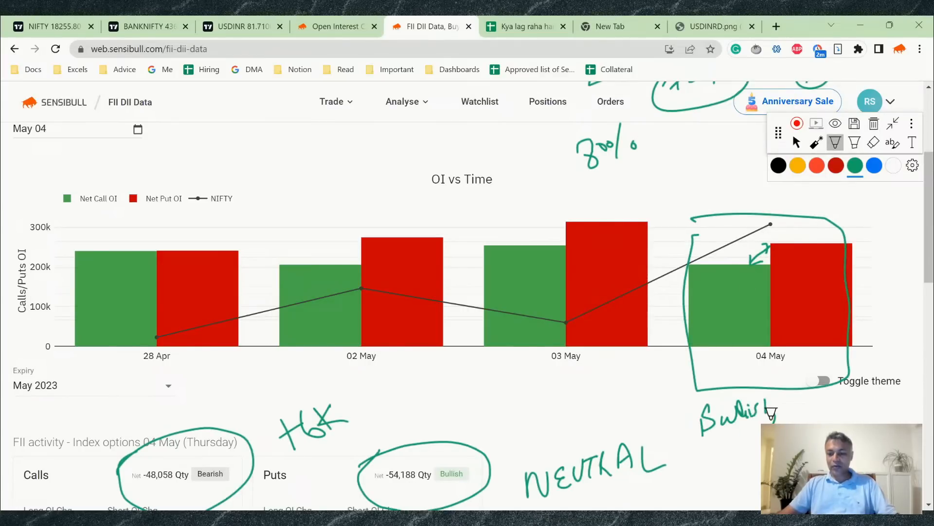
Circle the net index futures figure ₹415.1 Cr and mark it BULL, reviewing the stock and index future OI rows below
{"action": "scroll", "scroll_direction": "down", "scroll_amount": 3}
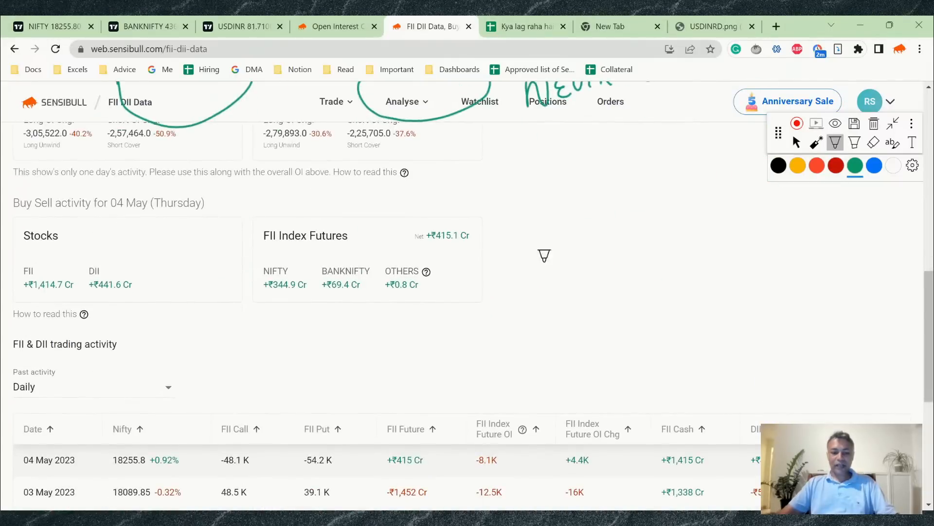
{"action": "mouse_move", "coordinate": [400, 220]}
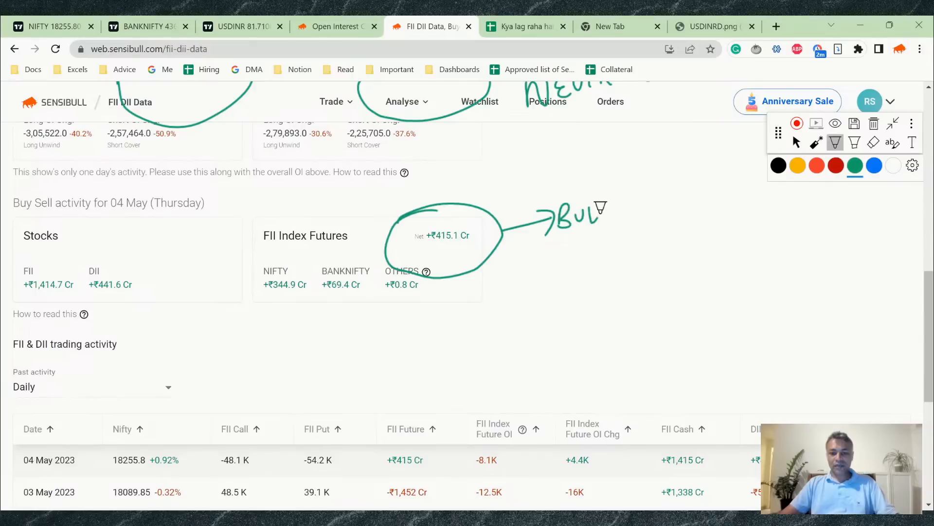
{"action": "left_click_drag", "start_coordinate": [602, 214], "coordinate": [17, 280]}
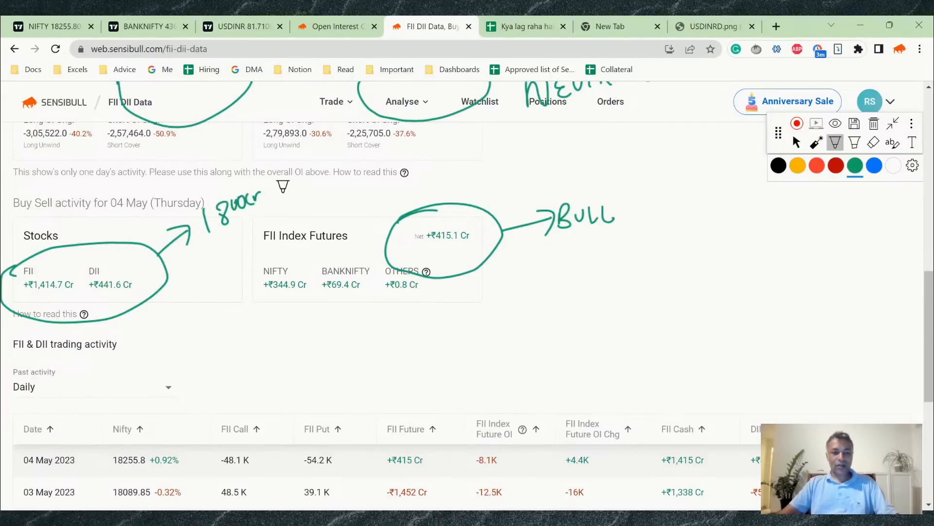
{"action": "scroll", "scroll_direction": "down", "scroll_amount": 3}
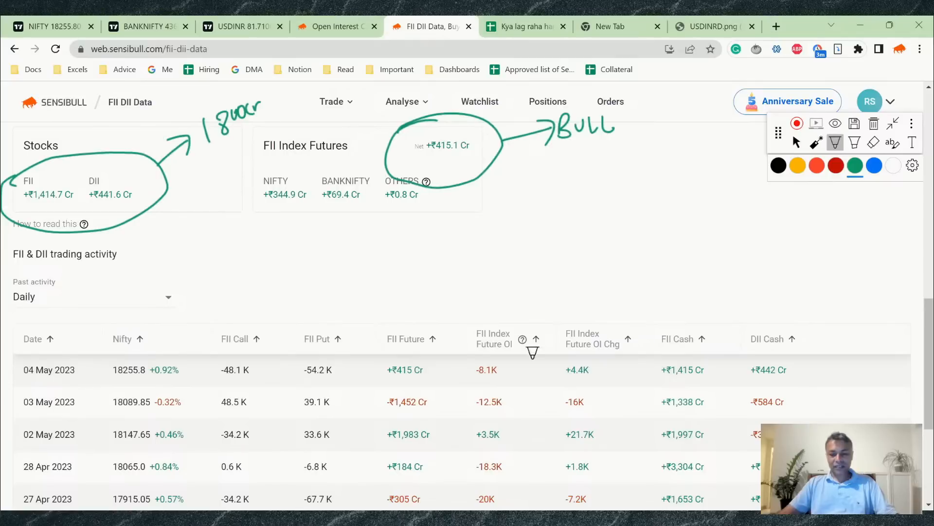
{"action": "mouse_move", "coordinate": [499, 325]}
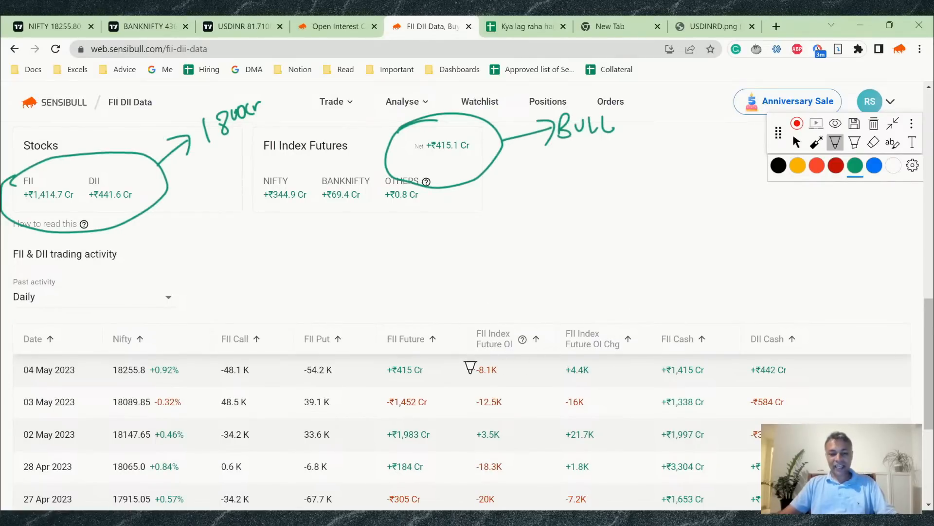
{"action": "mouse_move", "coordinate": [543, 380]}
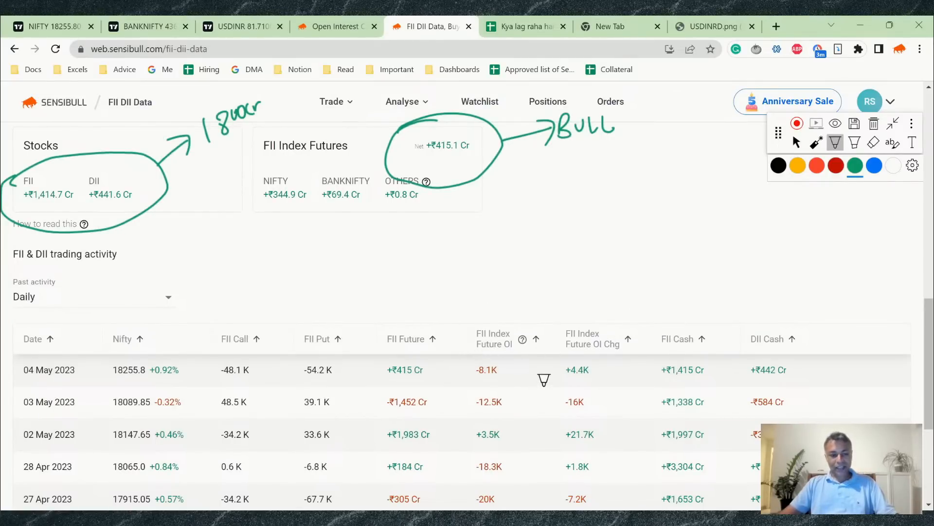
{"action": "scroll", "scroll_direction": "down", "scroll_amount": 3}
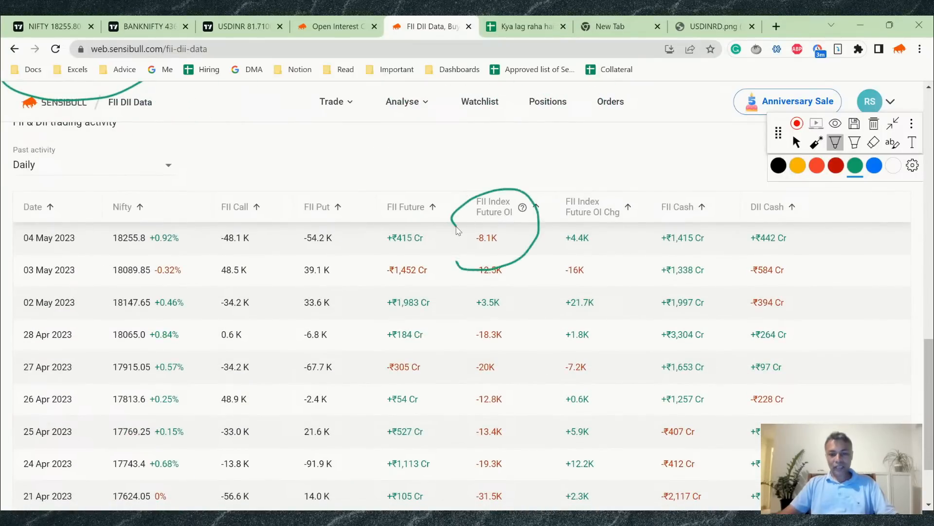
{"action": "scroll", "scroll_direction": "down", "scroll_amount": 3}
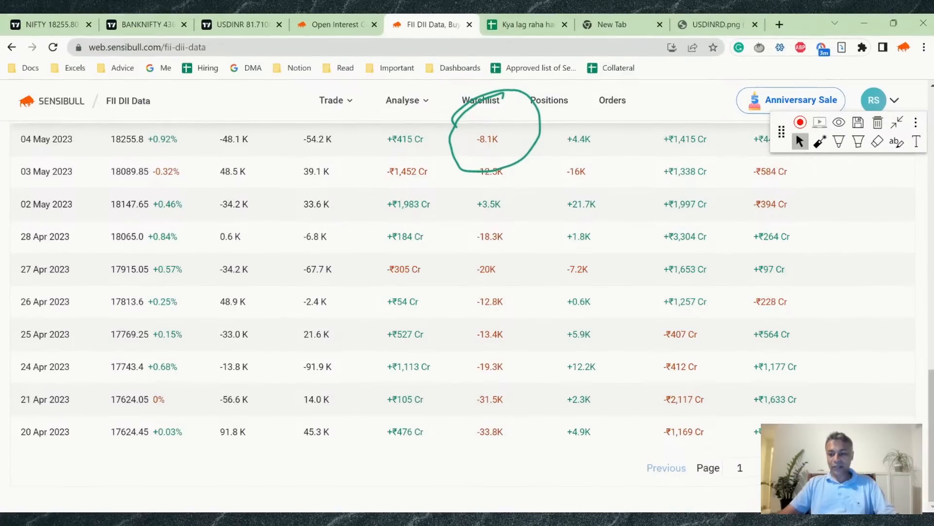
{"action": "scroll", "scroll_direction": "down", "scroll_amount": 3}
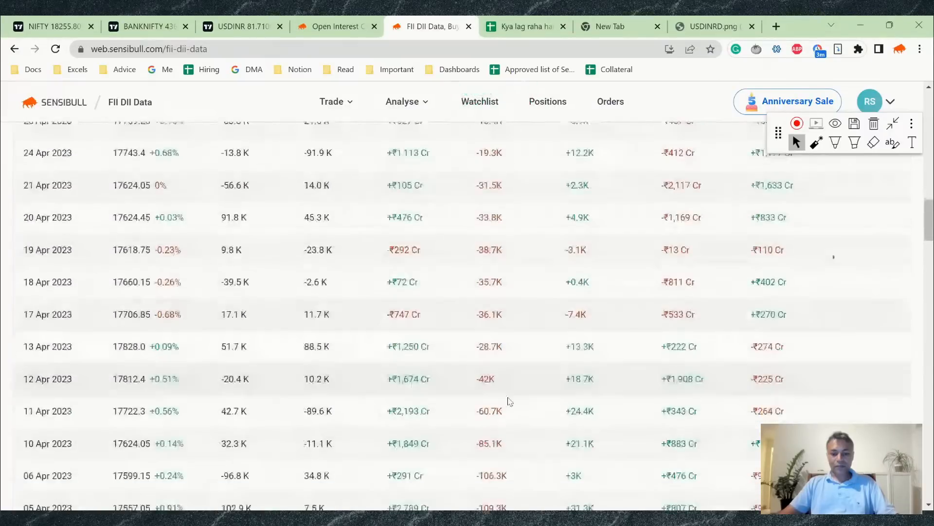
{"action": "scroll", "scroll_direction": "down", "scroll_amount": 3}
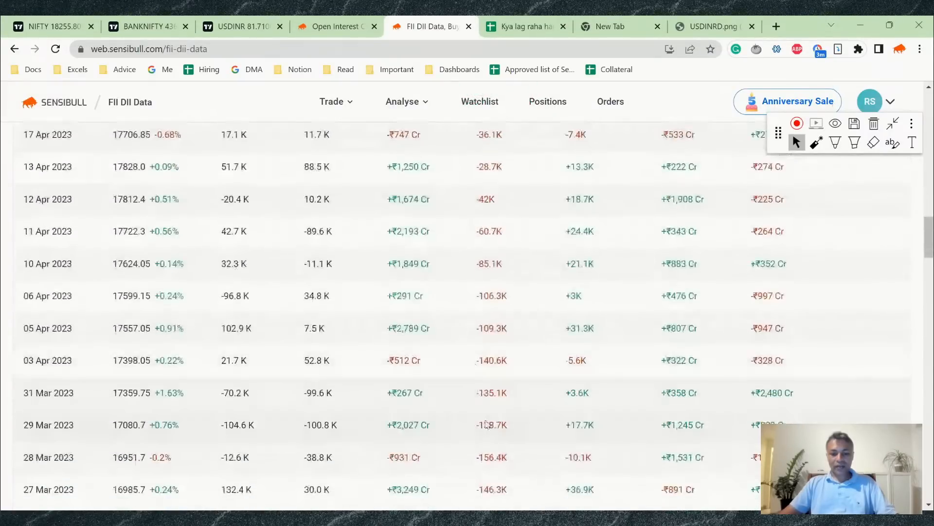
{"action": "scroll", "scroll_direction": "down", "scroll_amount": 3}
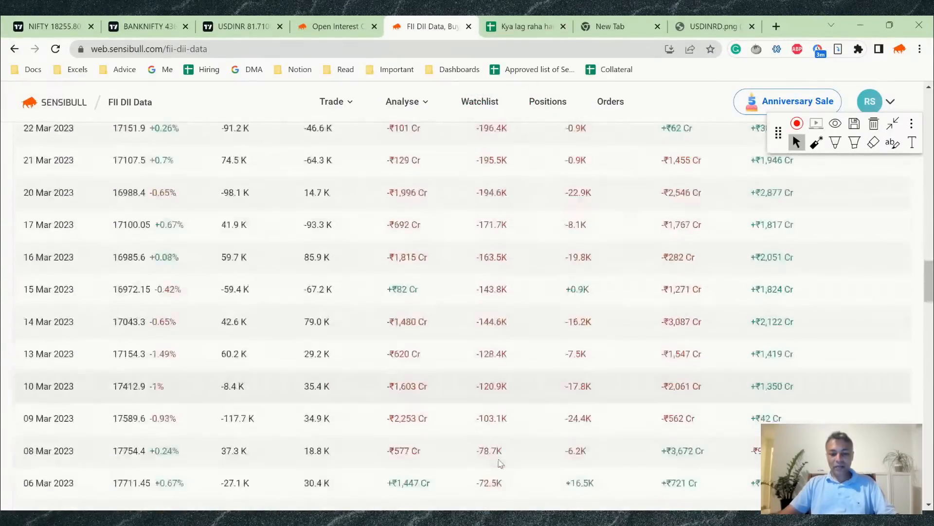
{"action": "scroll", "scroll_direction": "down", "scroll_amount": 3}
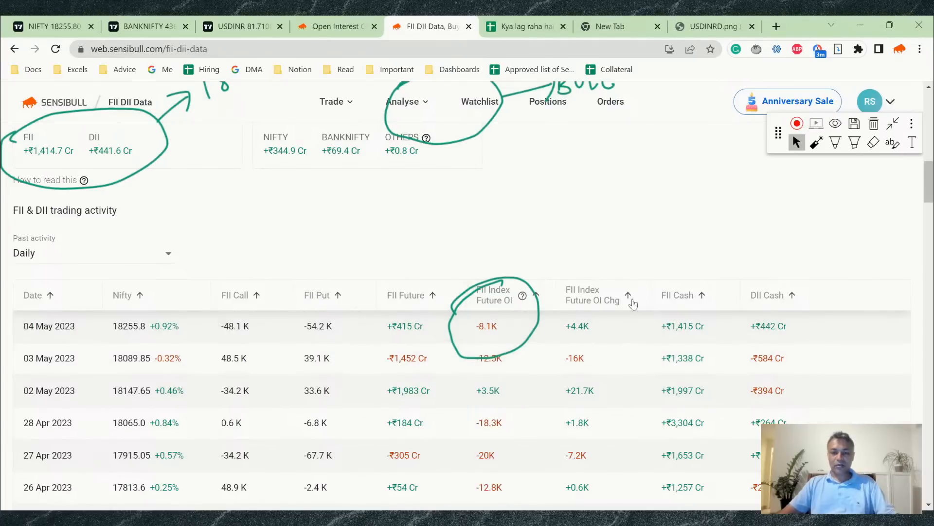
{"action": "mouse_move", "coordinate": [522, 62]}
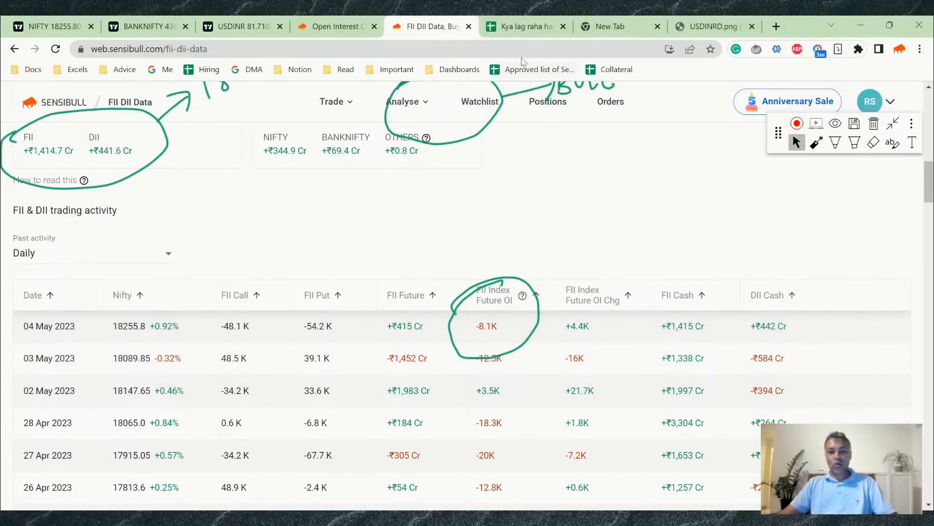
Show the 5-May market analysis in the verdict spreadsheet and single out its suggested trades rows
{"action": "left_click", "coordinate": [525, 26]}
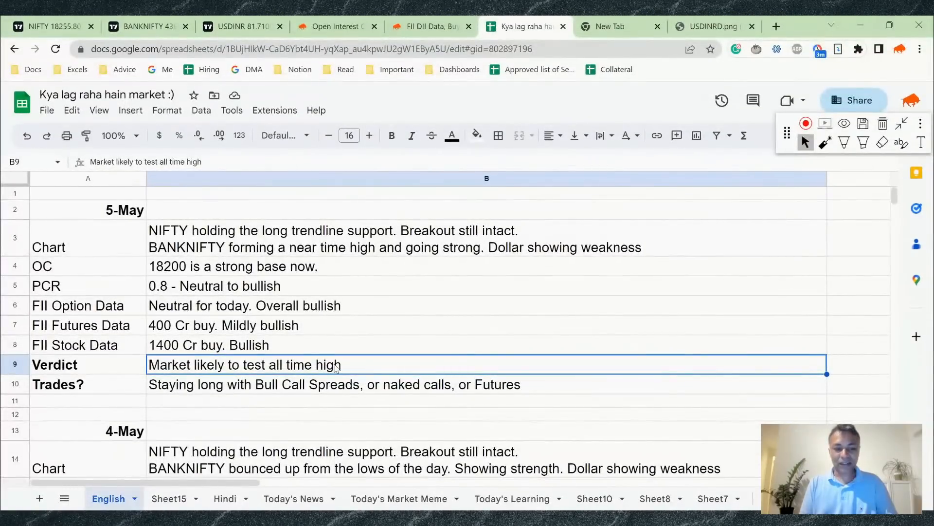
{"action": "left_click", "coordinate": [328, 383]}
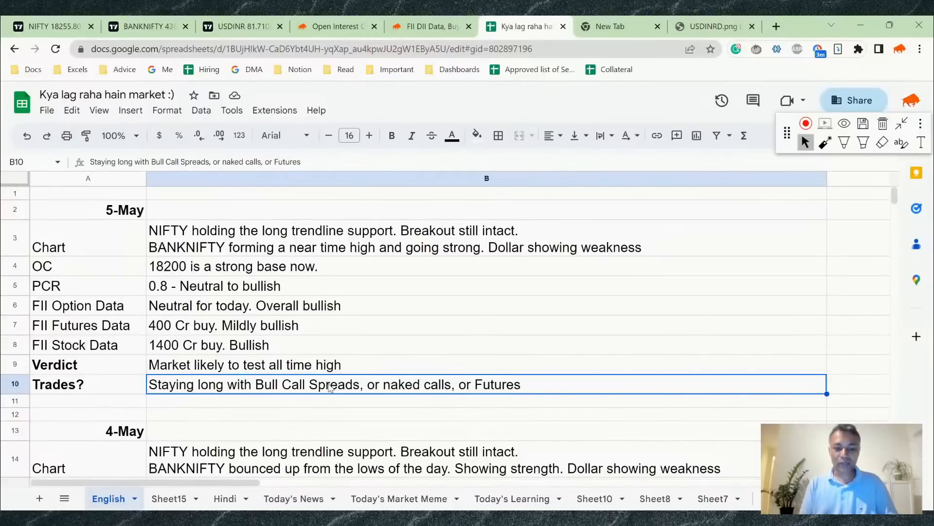
{"action": "mouse_move", "coordinate": [458, 402]}
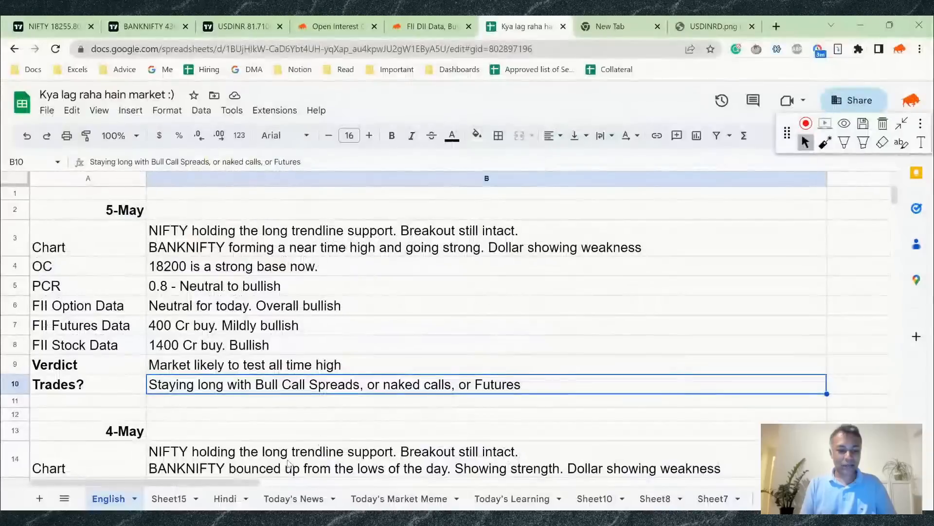
{"action": "left_click", "coordinate": [293, 498]}
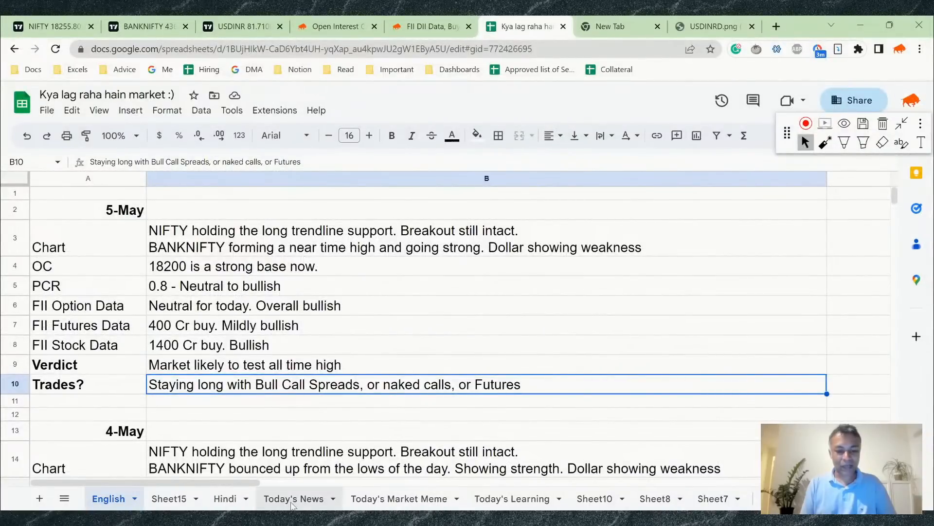
View the Today's News sheet on the inflation-rate event, then return to Sensibull's FII DII page
{"action": "left_click", "coordinate": [293, 498]}
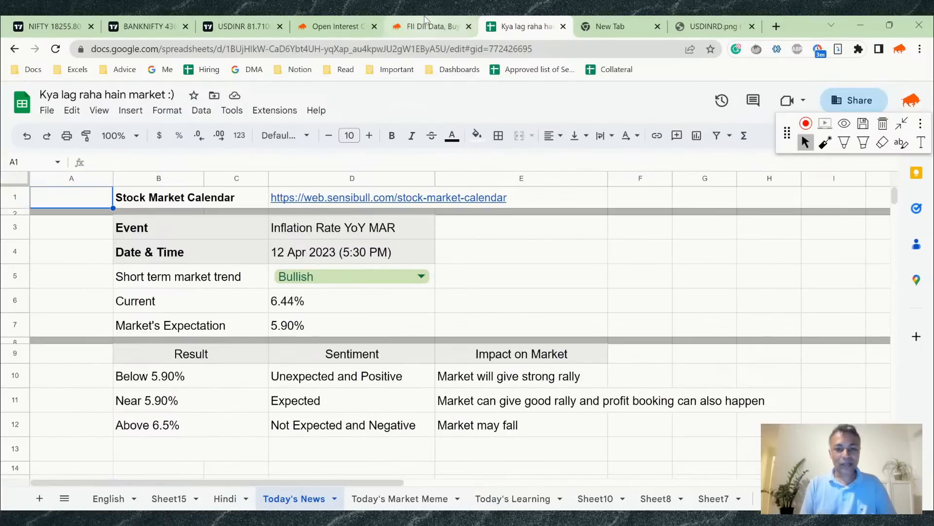
{"action": "left_click", "coordinate": [429, 26]}
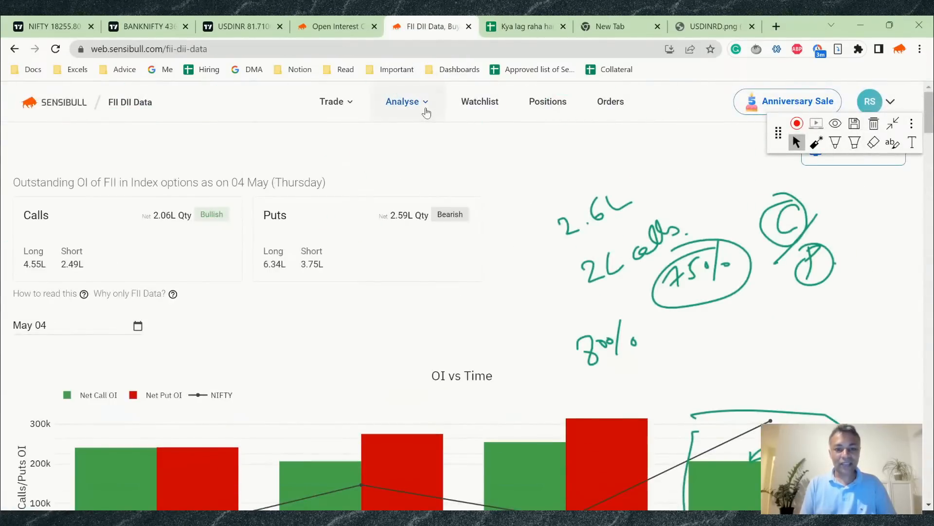
Show the Stock Market Calendar's Global Events list from the Analyse menu
{"action": "left_click", "coordinate": [403, 101]}
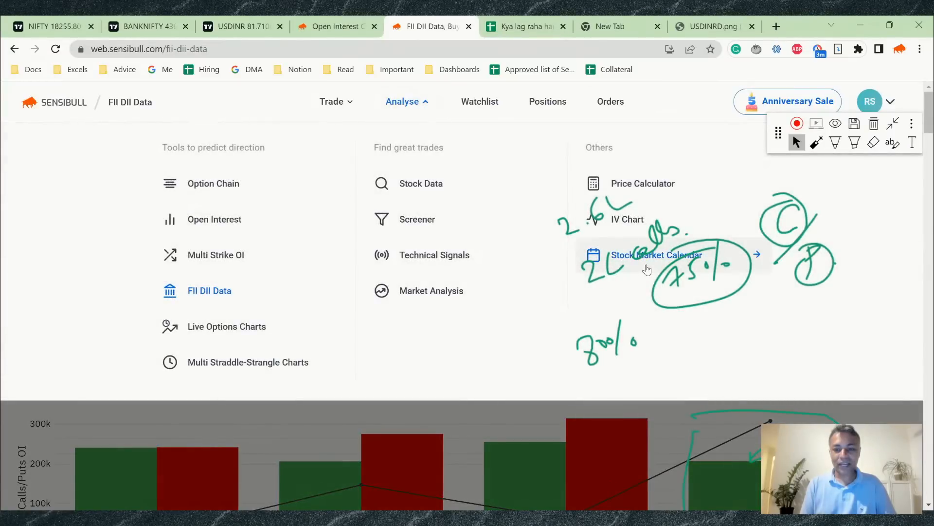
{"action": "left_click", "coordinate": [656, 254]}
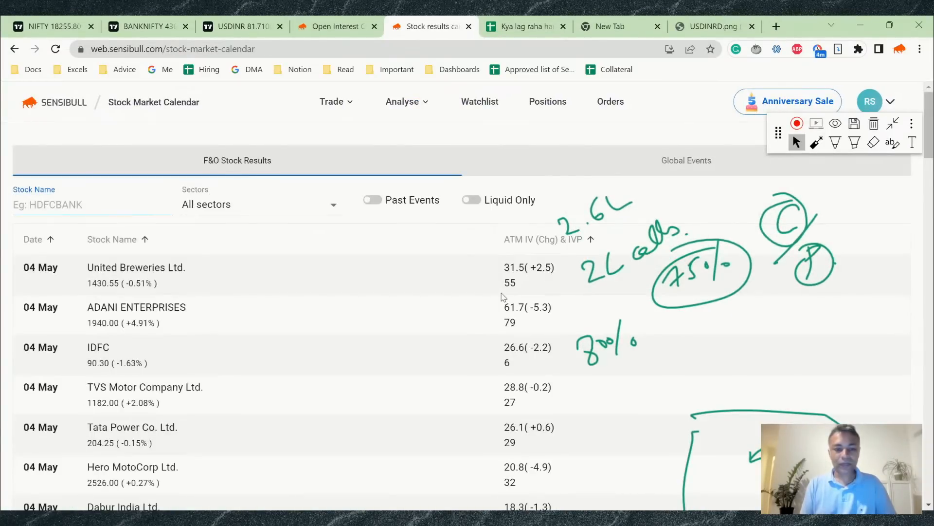
{"action": "left_click", "coordinate": [686, 160]}
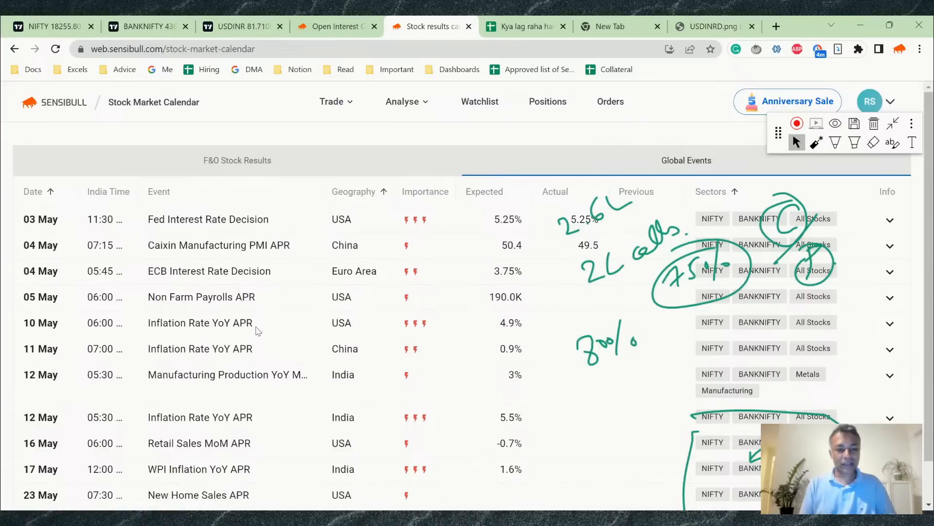
{"action": "mouse_move", "coordinate": [250, 310]}
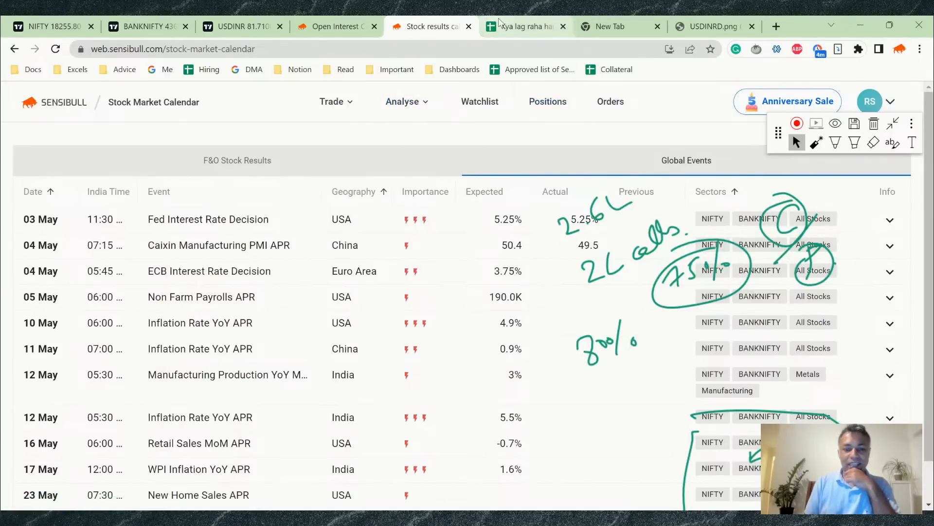
Return to the market spreadsheet showing the Today's Market Meme sheet
{"action": "left_click", "coordinate": [525, 26]}
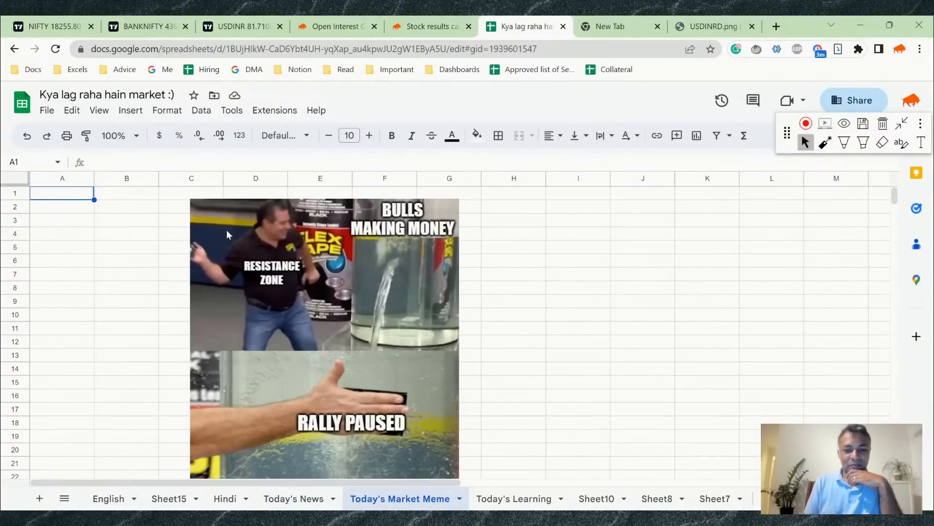
{"action": "mouse_move", "coordinate": [238, 271]}
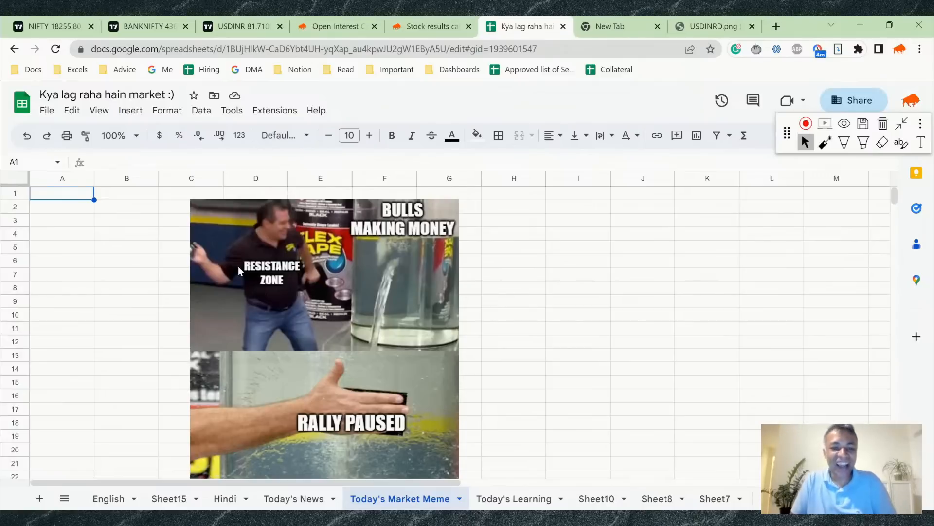
{"action": "mouse_move", "coordinate": [323, 347]}
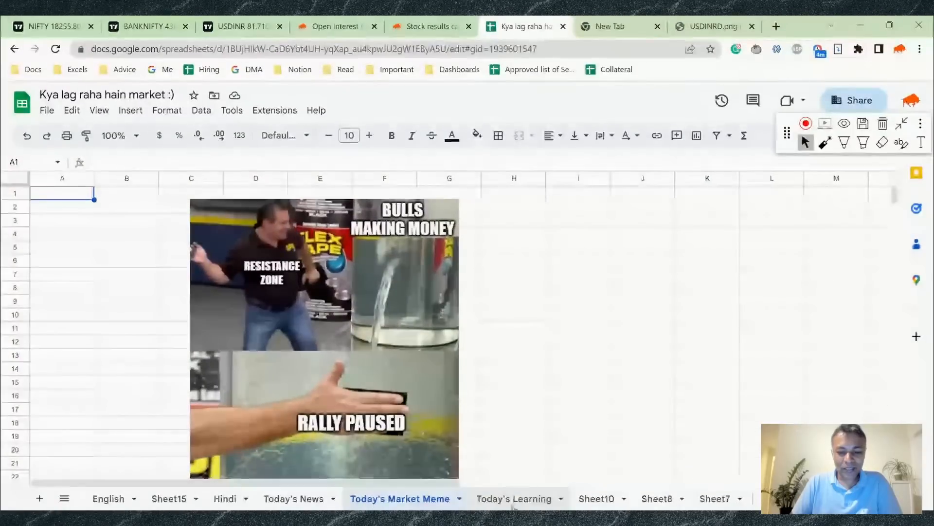
Show the Today's Learning sheet with the Bank Nifty day-trading tip chart
{"action": "left_click", "coordinate": [512, 498]}
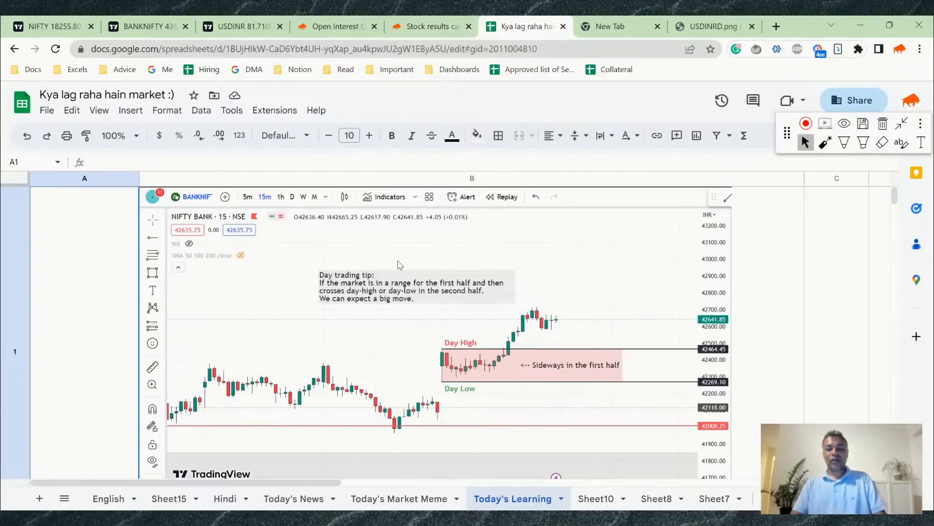
{"action": "mouse_move", "coordinate": [531, 351]}
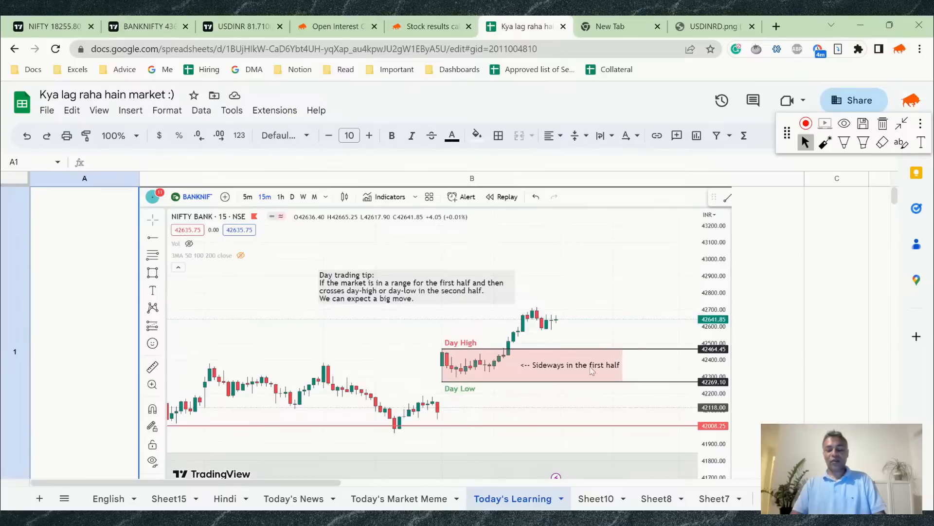
{"action": "mouse_move", "coordinate": [530, 357]}
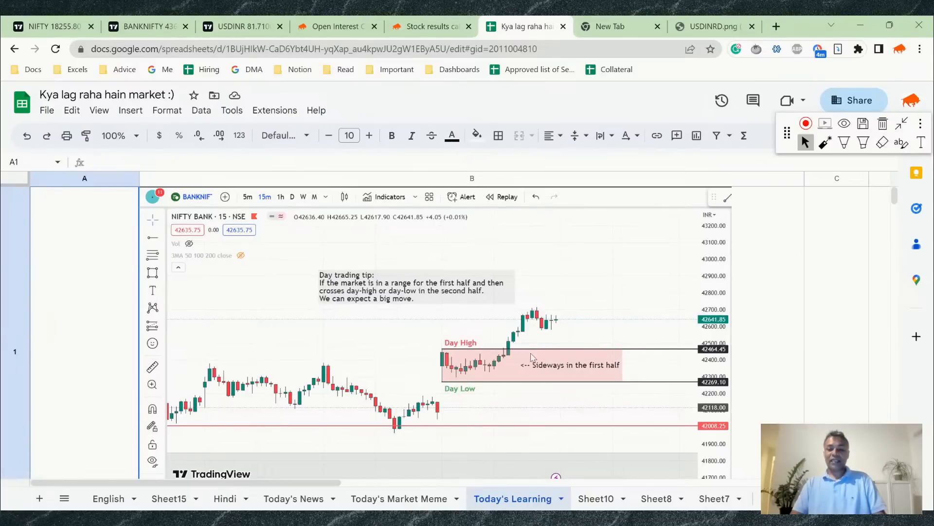
{"action": "mouse_move", "coordinate": [513, 353]}
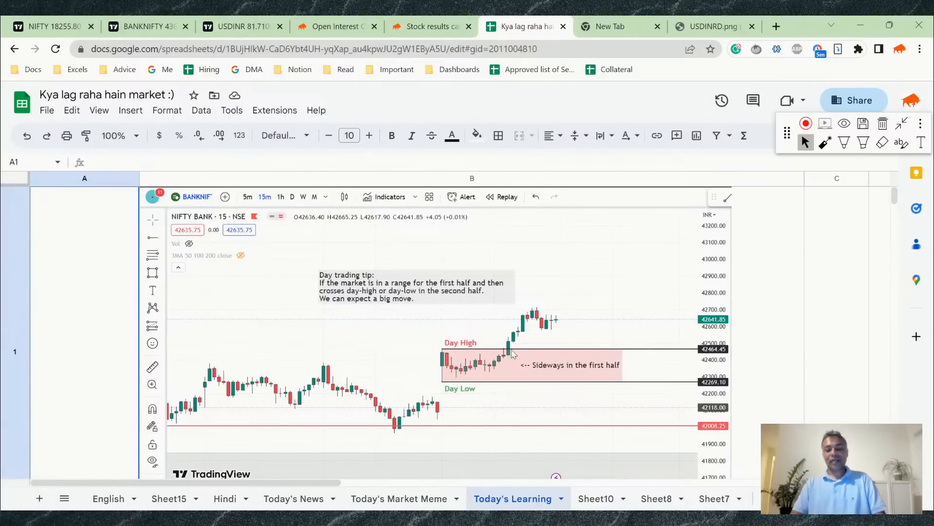